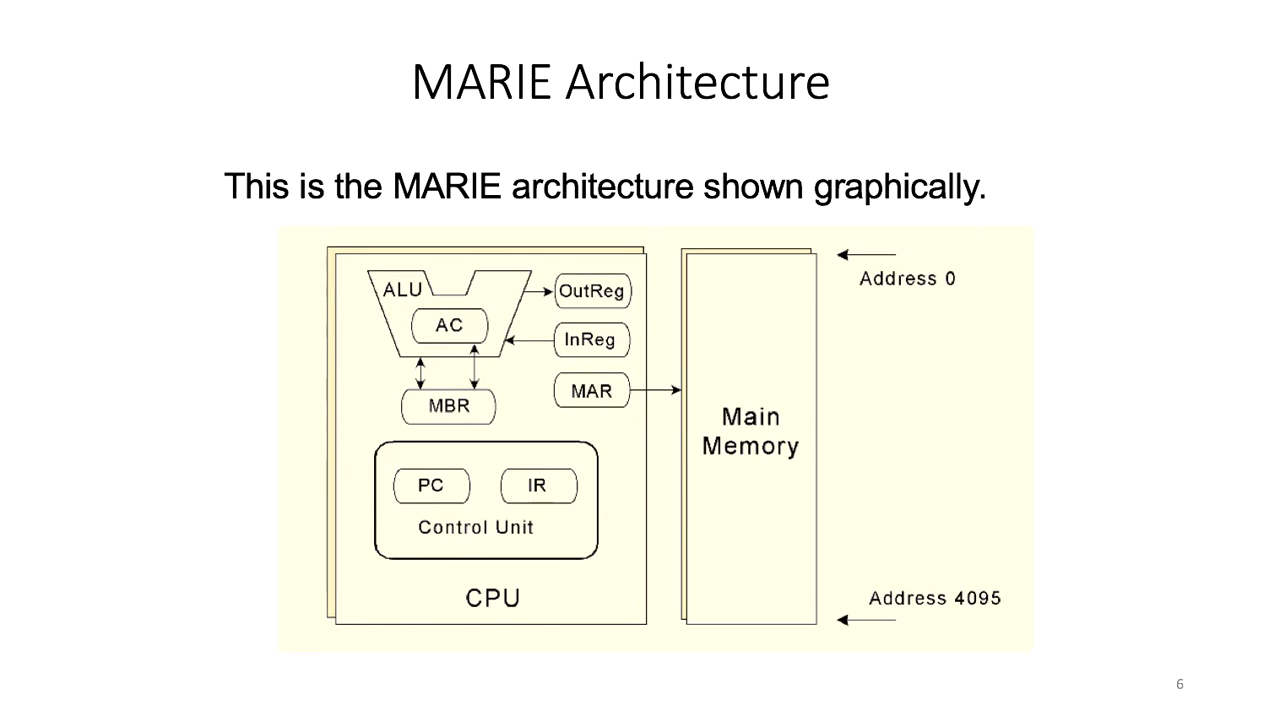
{"action": "mouse_move", "coordinate": [178, 562]}
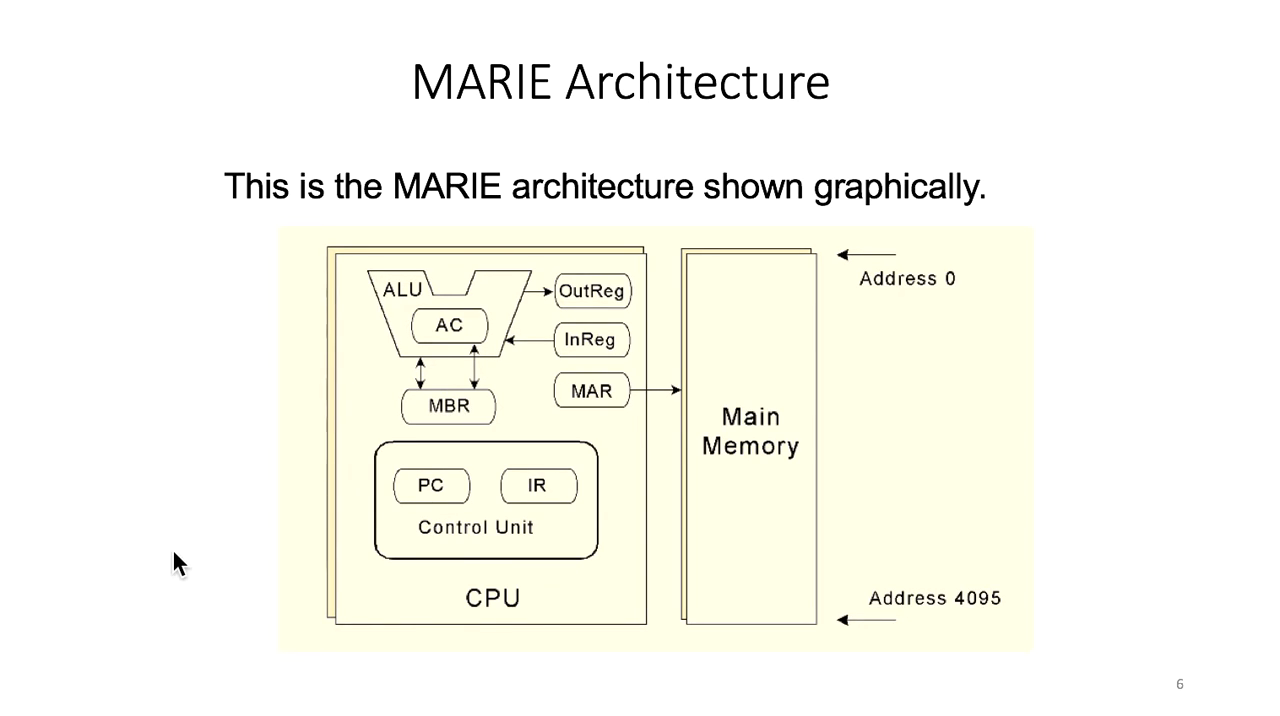
{"action": "mouse_move", "coordinate": [722, 636]}
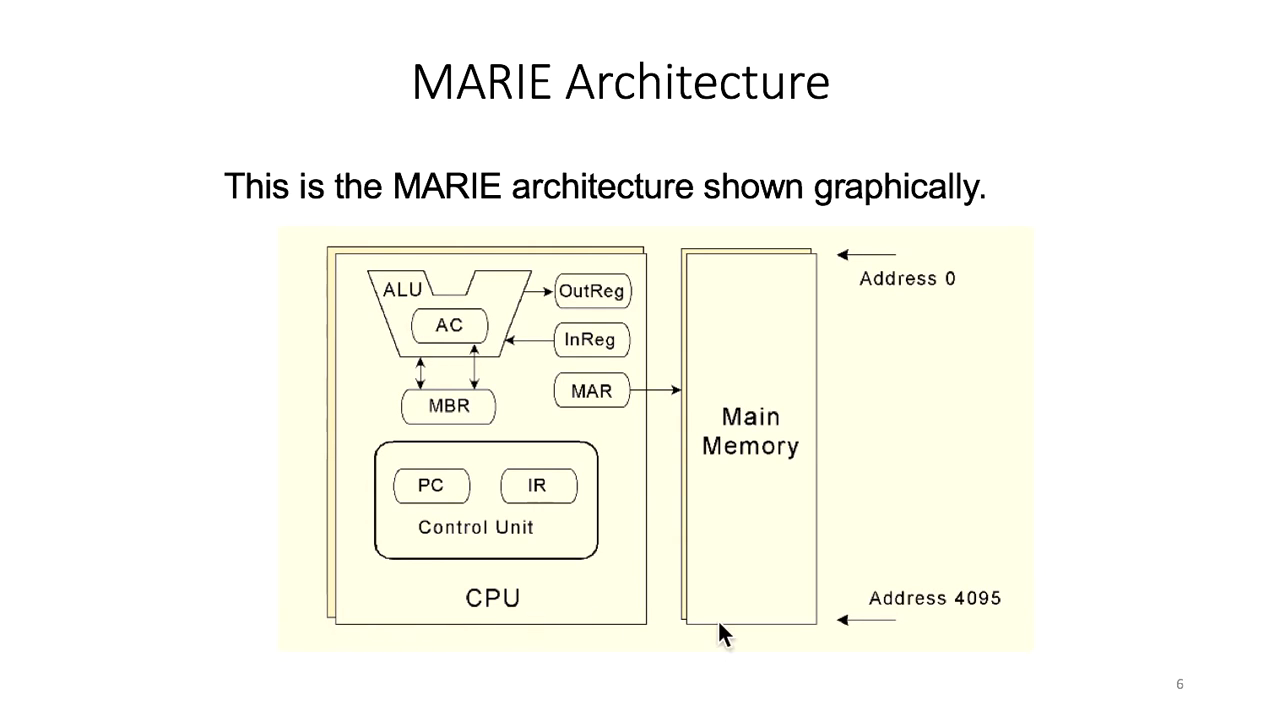
{"action": "mouse_move", "coordinate": [740, 450]}
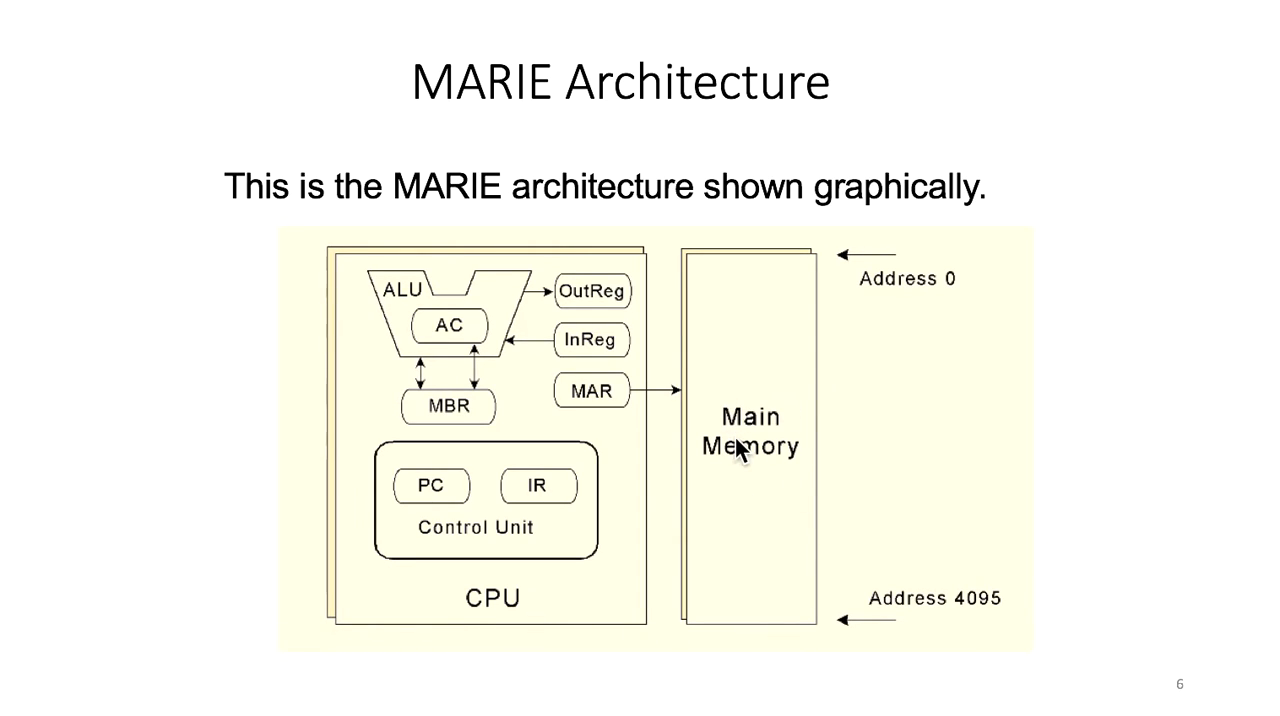
{"action": "mouse_move", "coordinate": [840, 344]}
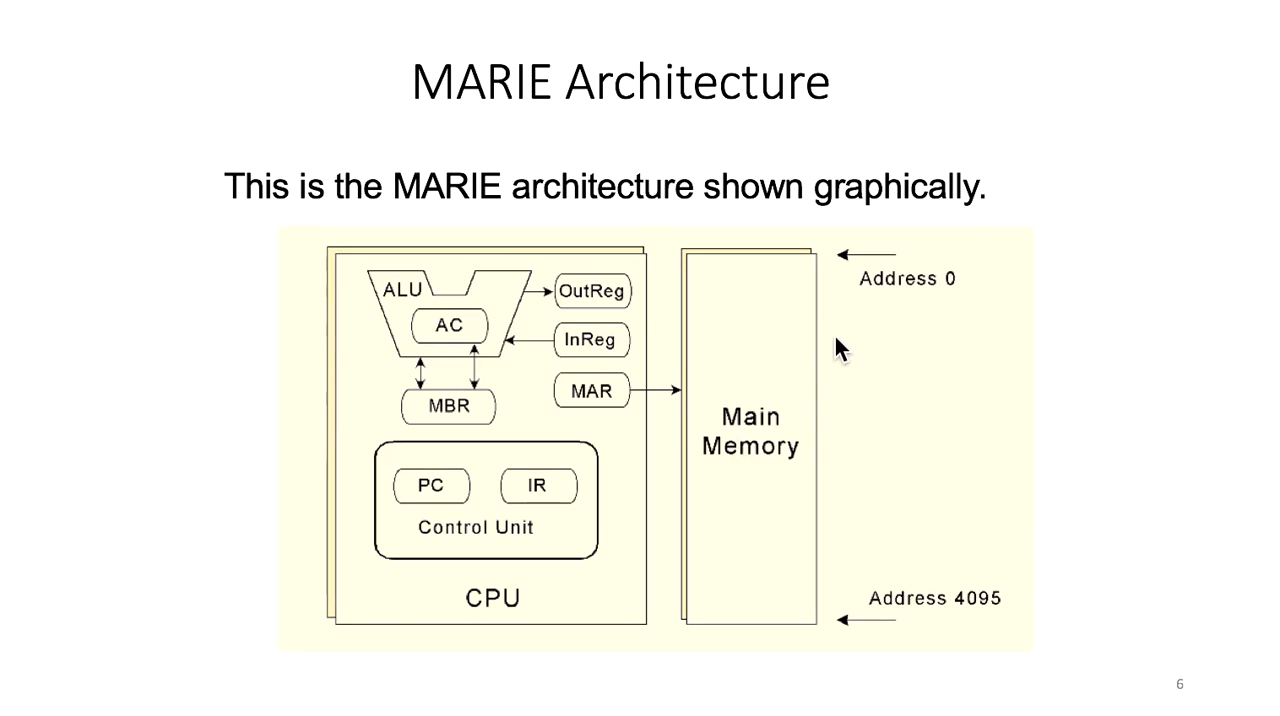
{"action": "mouse_move", "coordinate": [996, 636]}
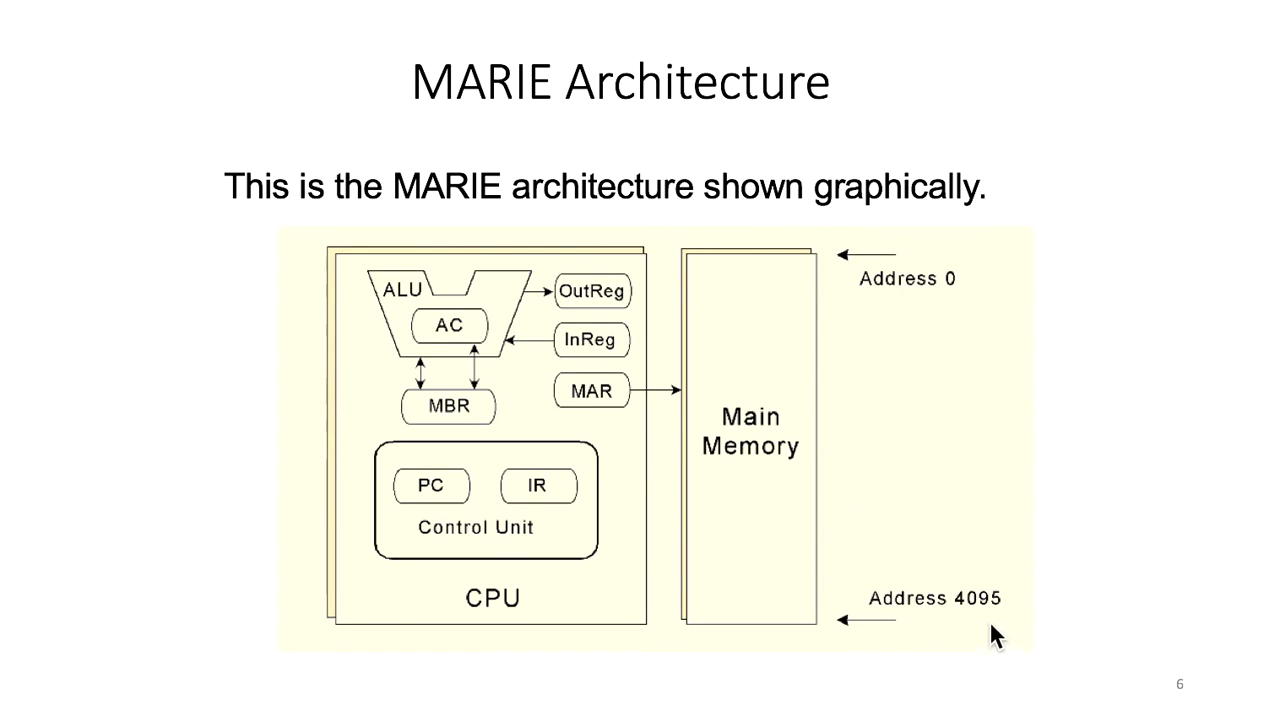
{"action": "mouse_move", "coordinate": [900, 630]}
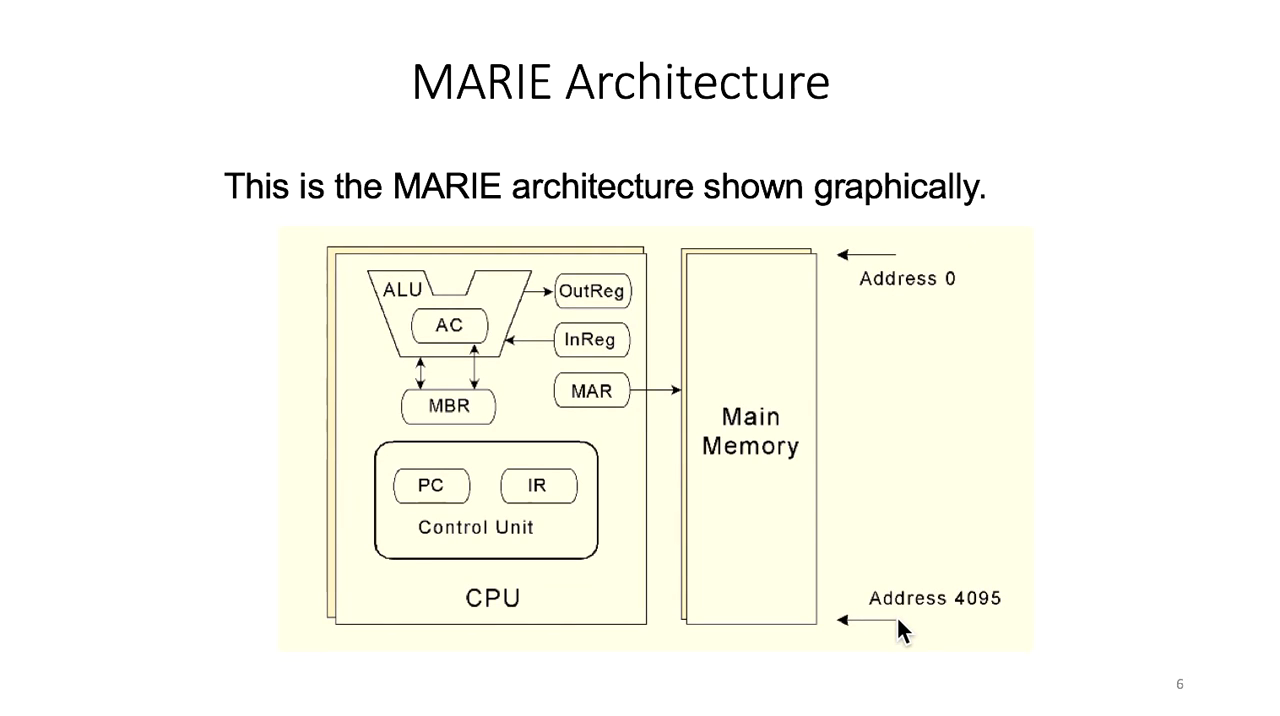
{"action": "mouse_move", "coordinate": [588, 644]}
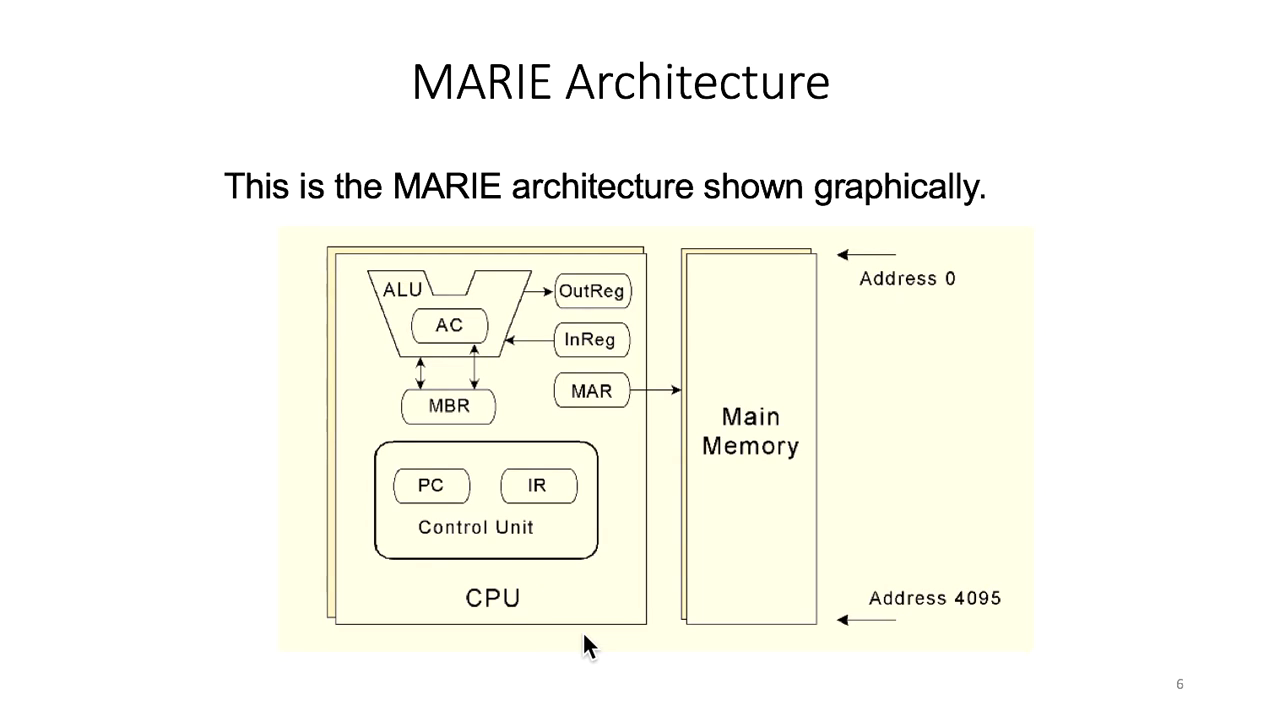
{"action": "mouse_move", "coordinate": [462, 588]}
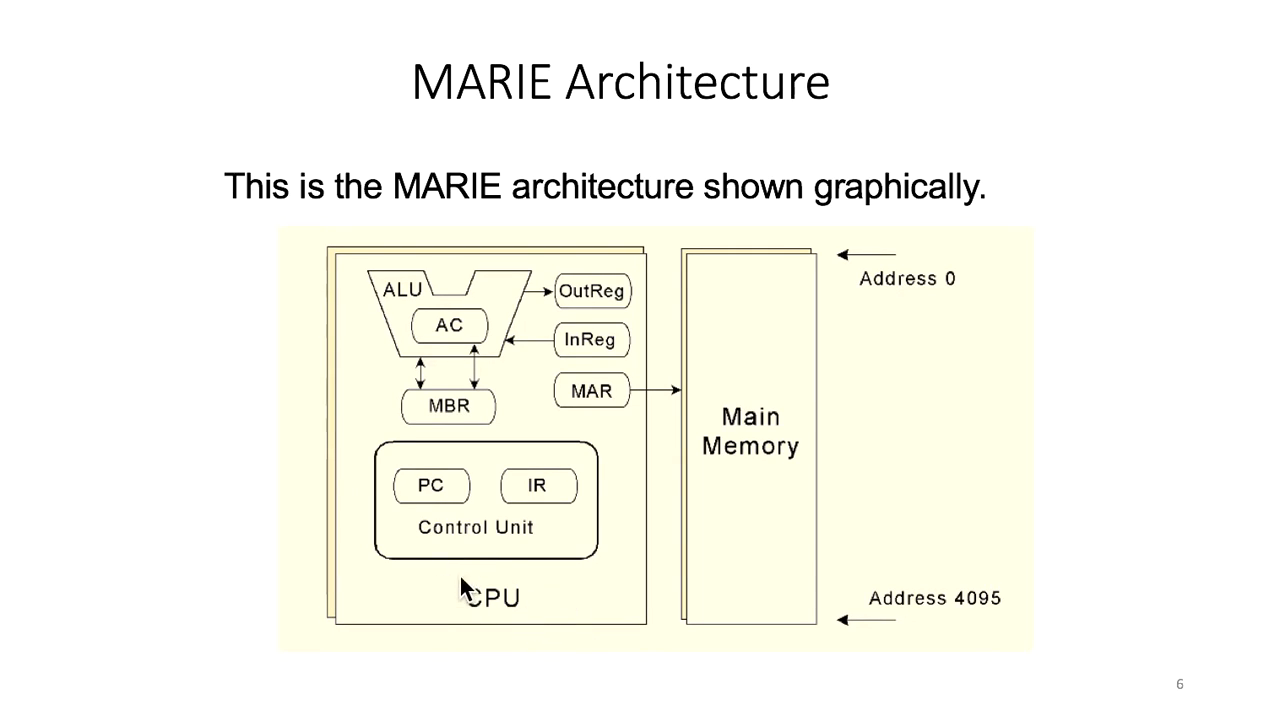
{"action": "mouse_move", "coordinate": [536, 550]}
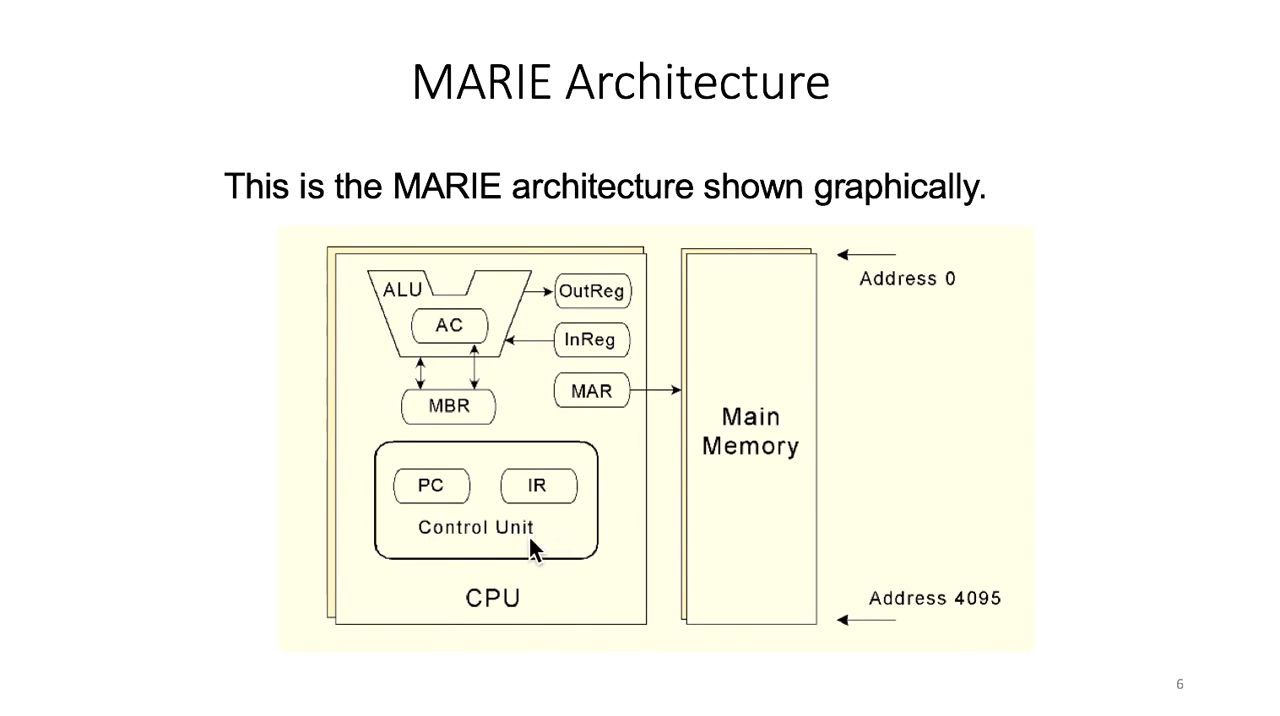
{"action": "mouse_move", "coordinate": [480, 560]}
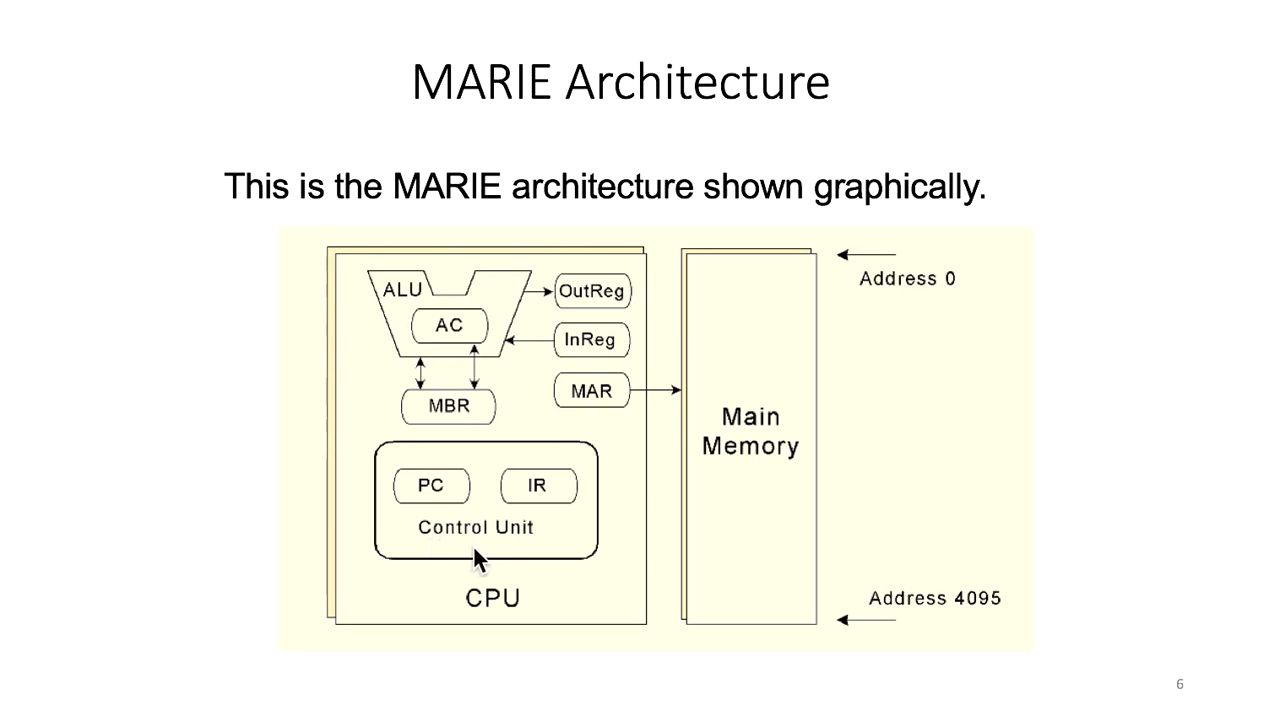
{"action": "mouse_move", "coordinate": [436, 508]}
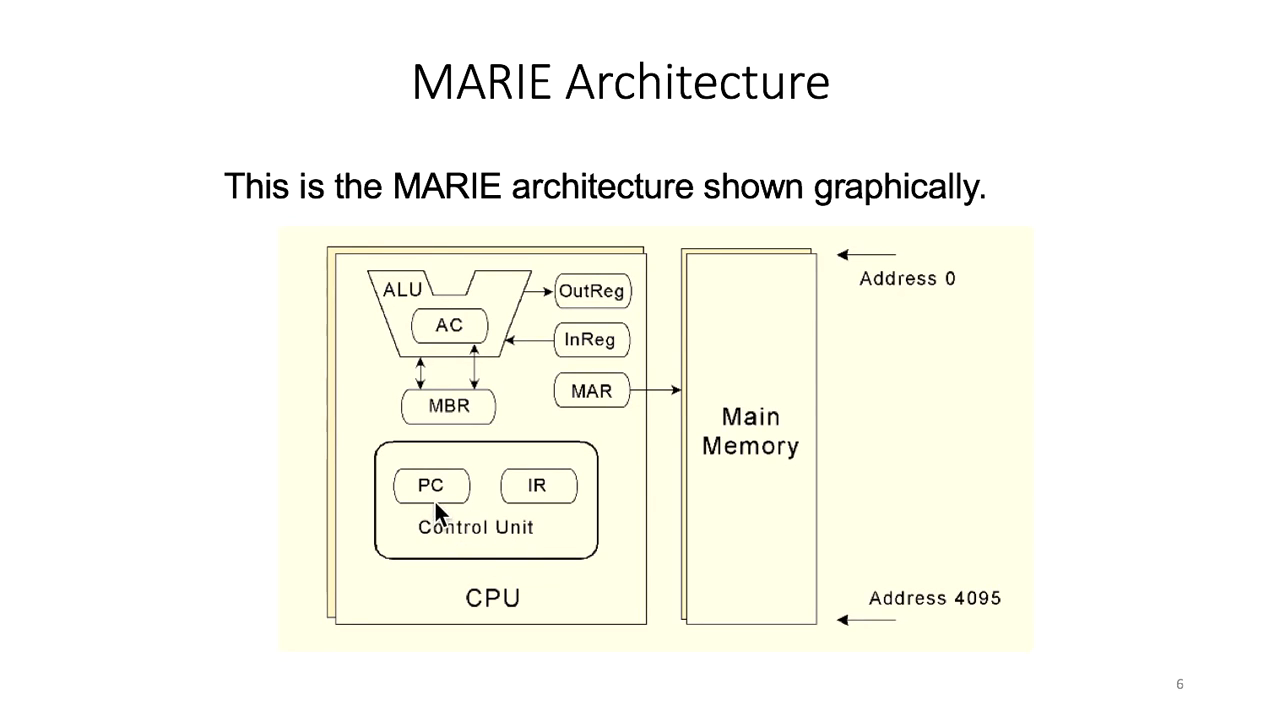
{"action": "mouse_move", "coordinate": [552, 512]}
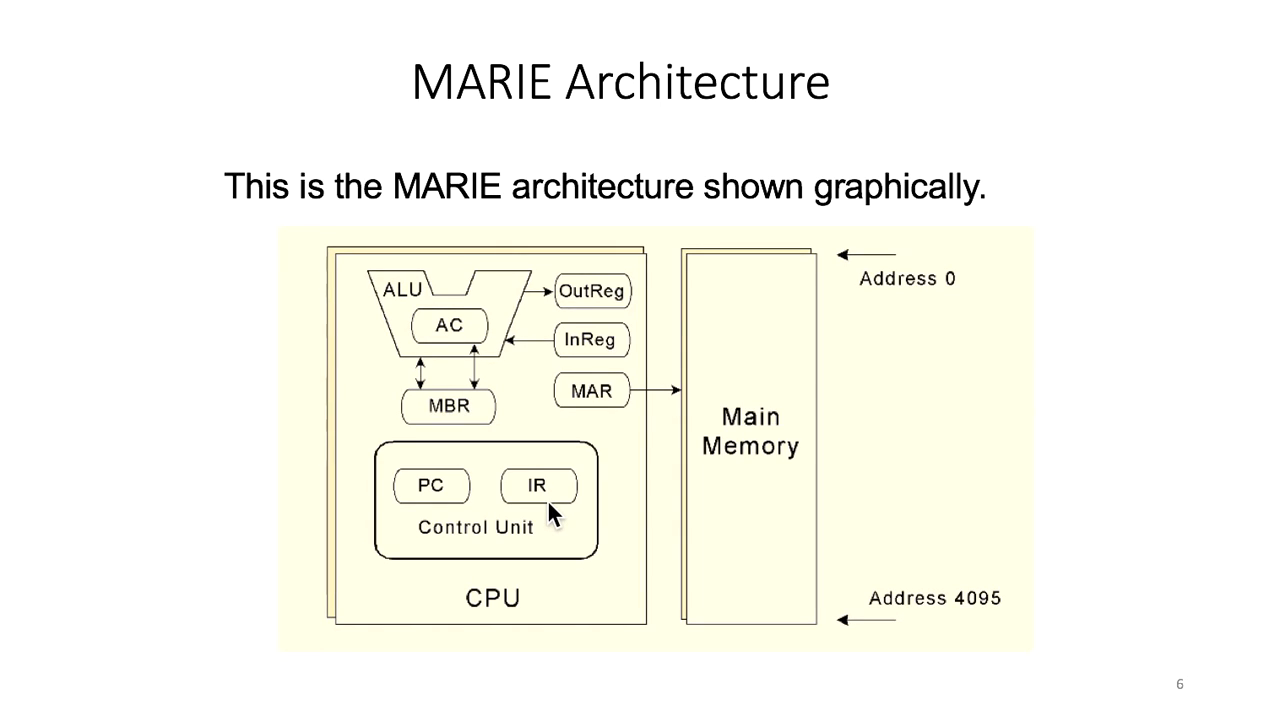
{"action": "mouse_move", "coordinate": [528, 318]}
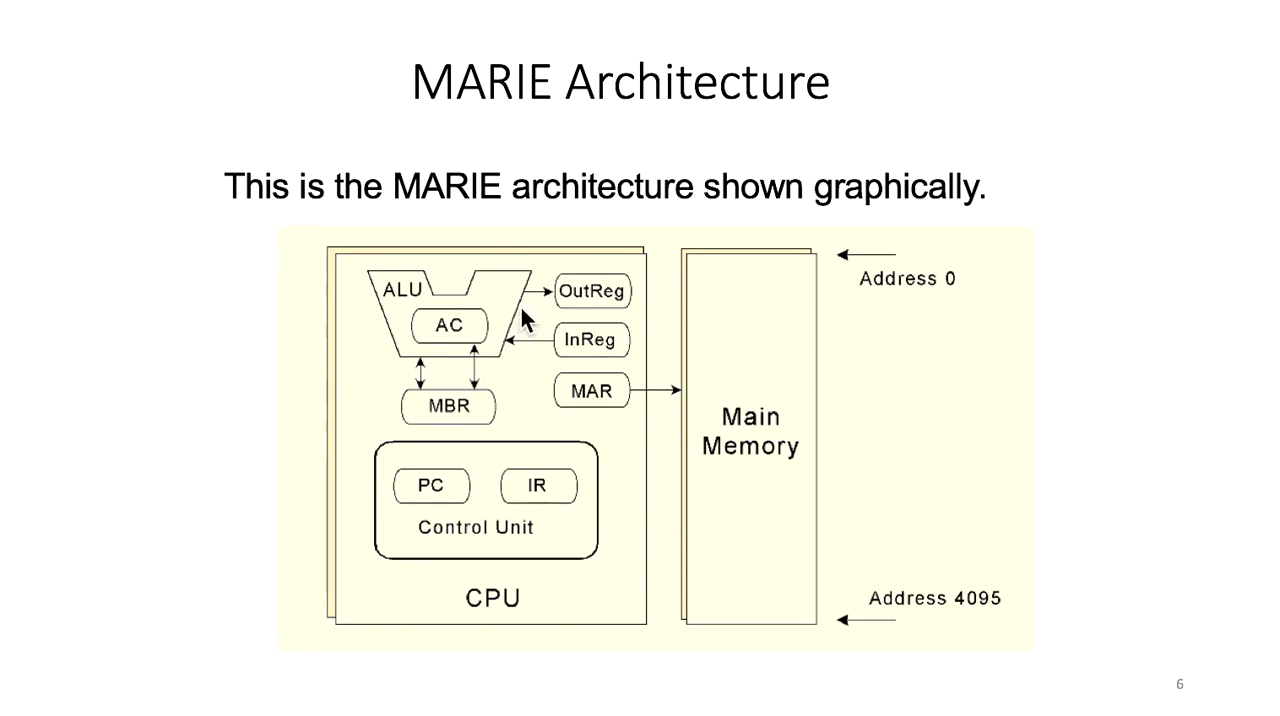
{"action": "mouse_move", "coordinate": [384, 330]}
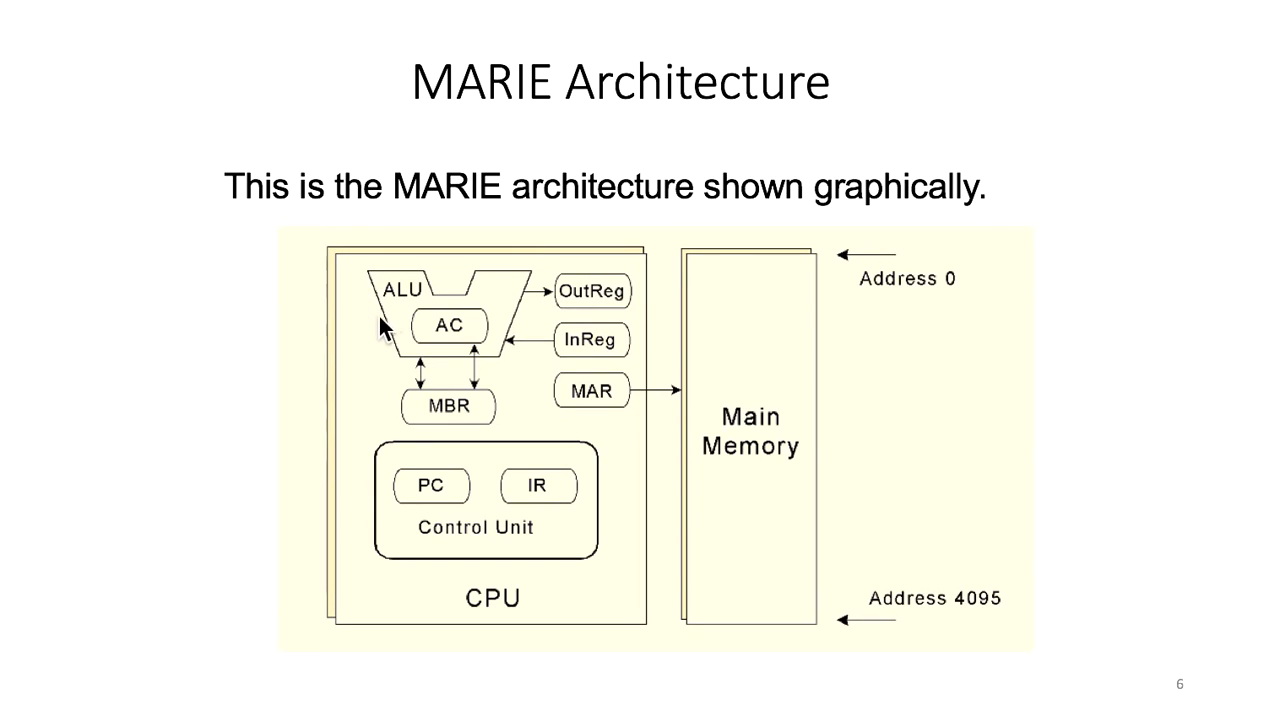
{"action": "mouse_move", "coordinate": [390, 316]}
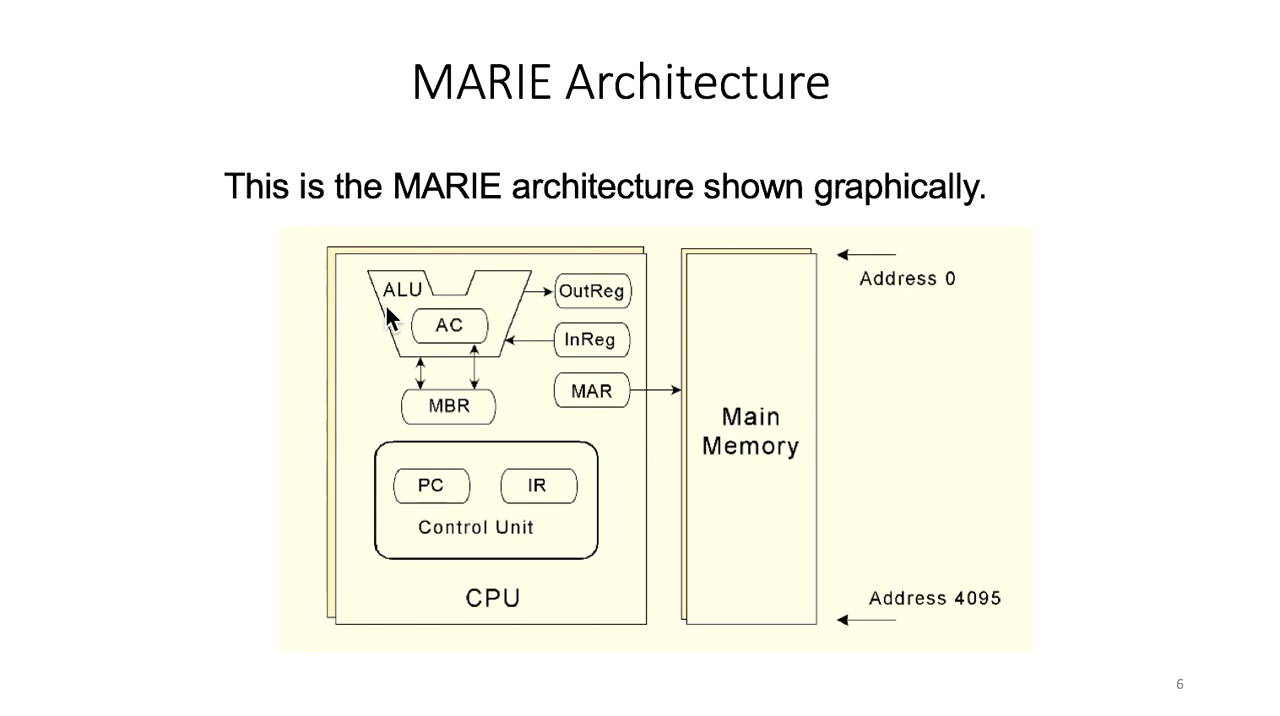
{"action": "mouse_move", "coordinate": [512, 336]}
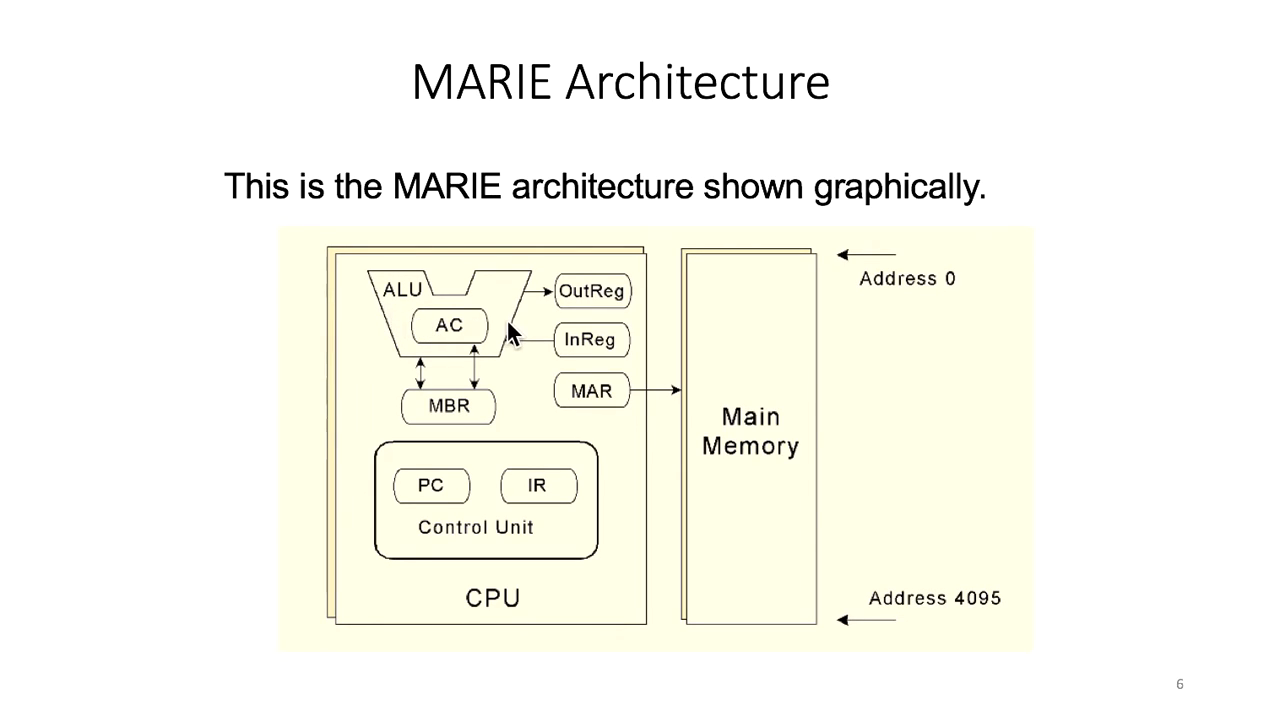
{"action": "mouse_move", "coordinate": [464, 360]}
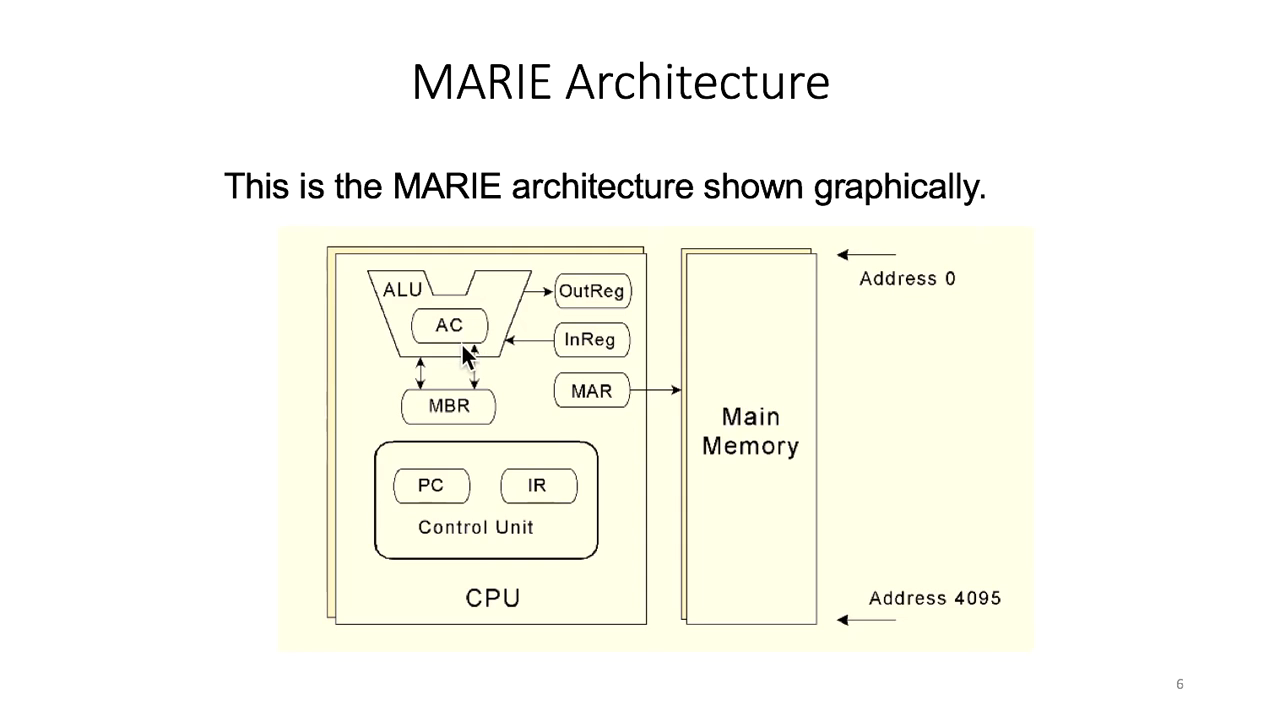
{"action": "mouse_move", "coordinate": [564, 342]}
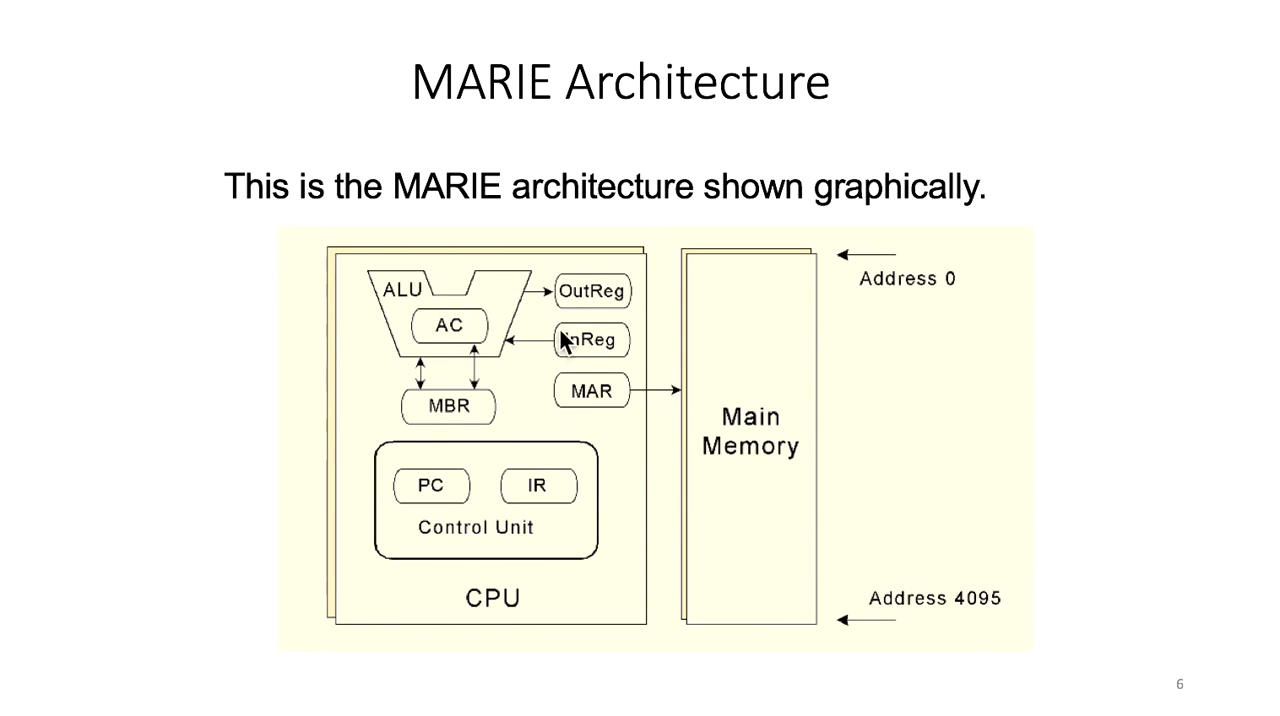
{"action": "mouse_move", "coordinate": [588, 416]}
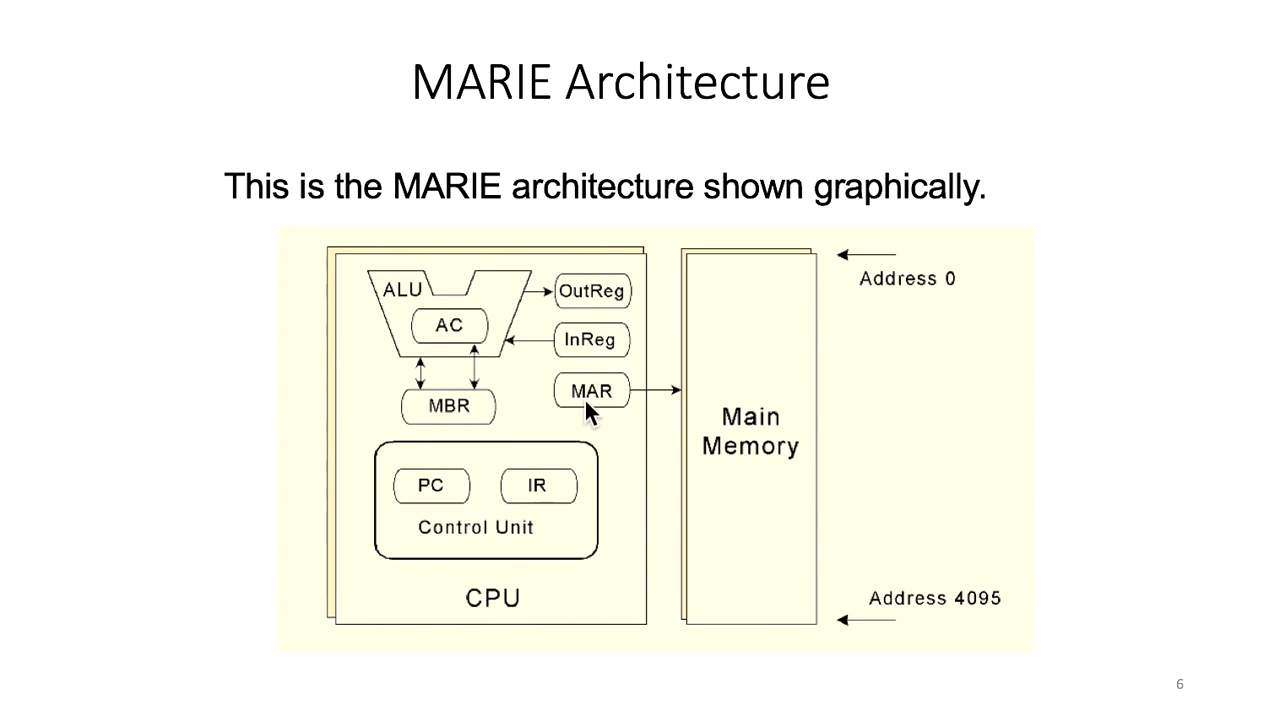
{"action": "mouse_move", "coordinate": [592, 420]}
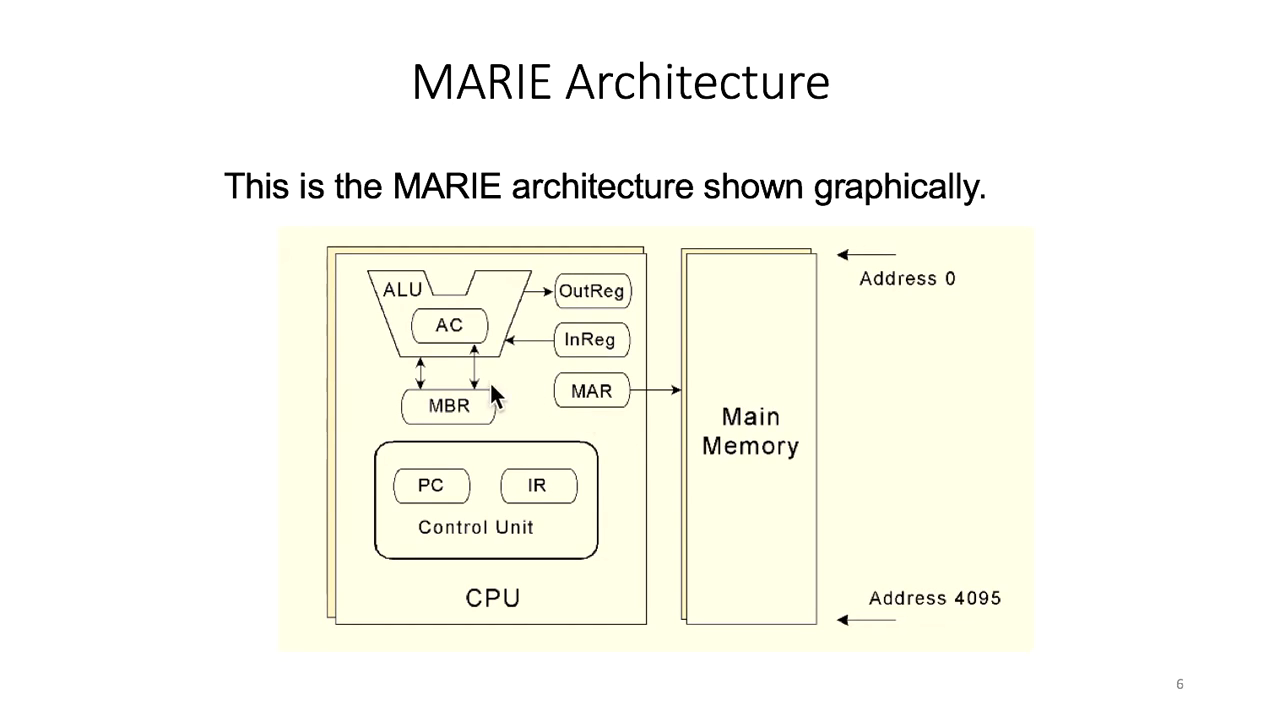
{"action": "mouse_move", "coordinate": [464, 442]}
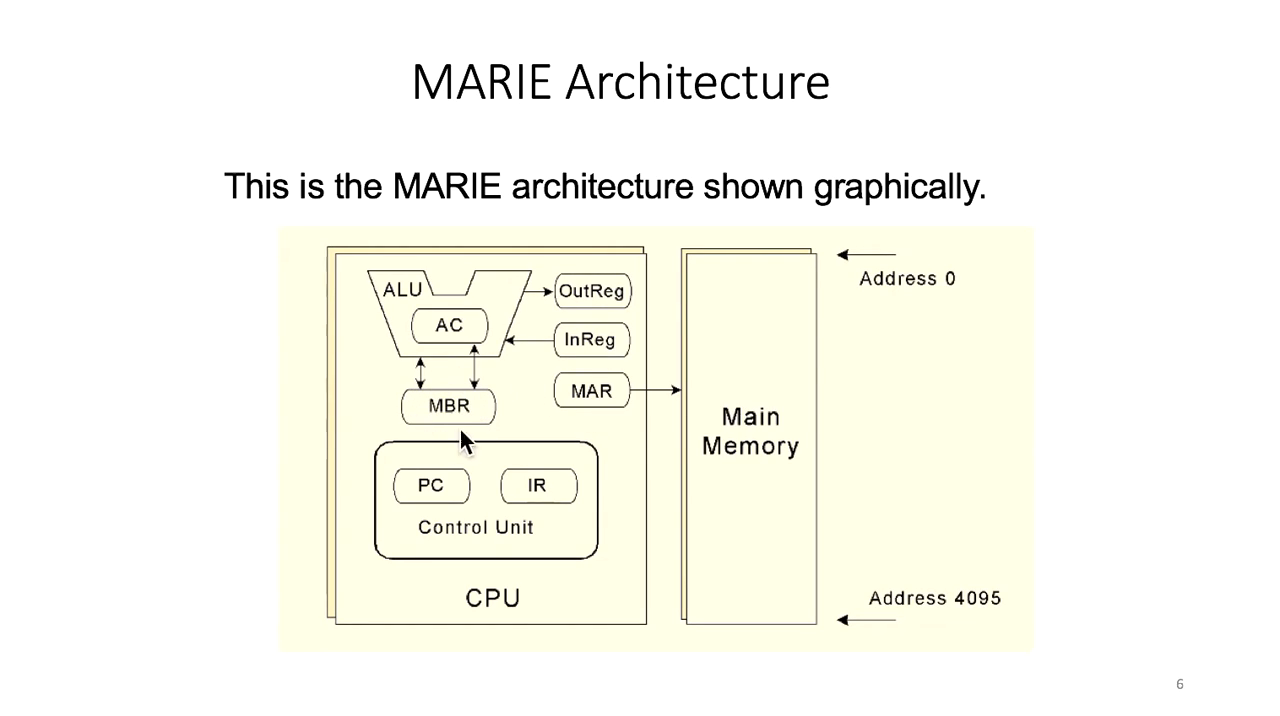
{"action": "mouse_move", "coordinate": [424, 400]}
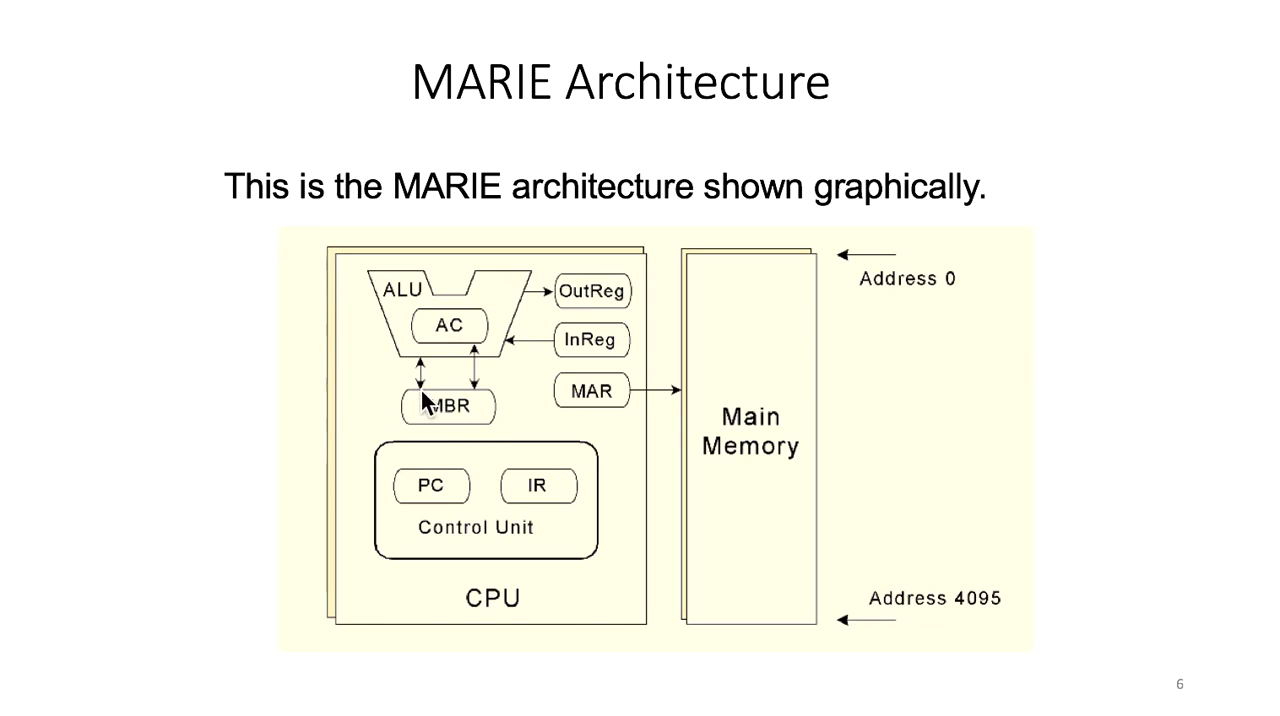
{"action": "mouse_move", "coordinate": [424, 408]}
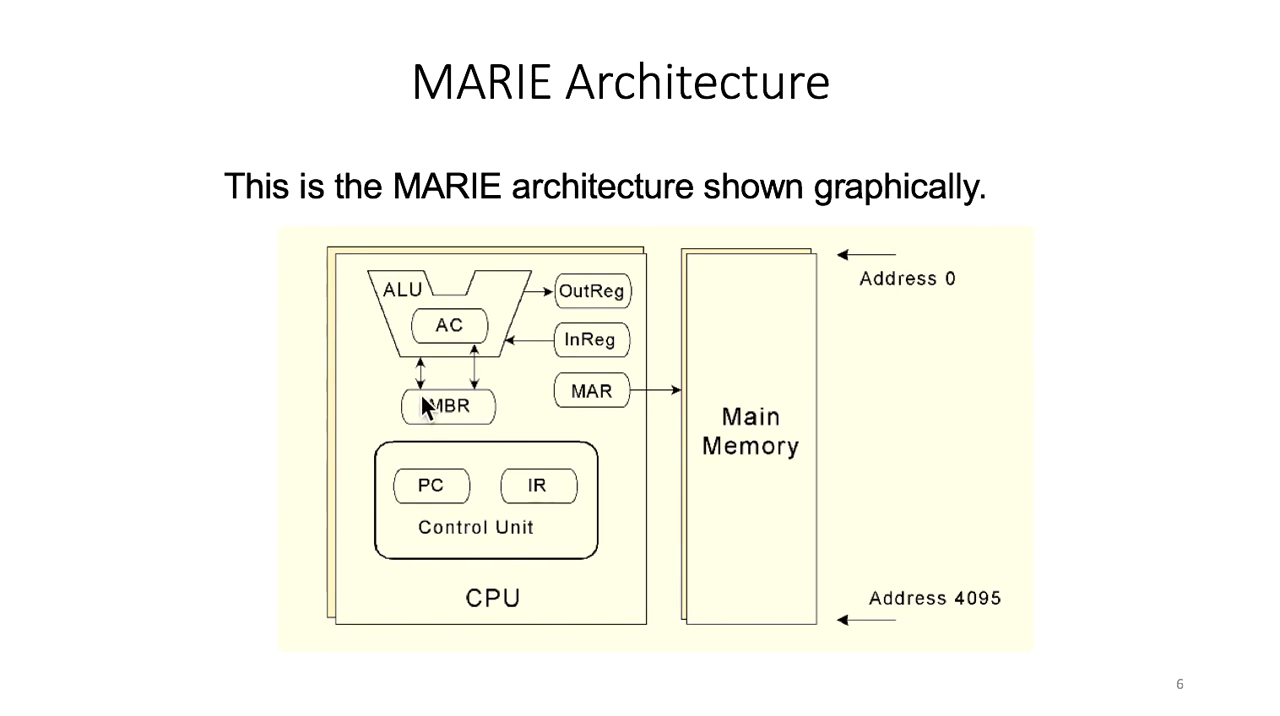
{"action": "mouse_move", "coordinate": [724, 444]}
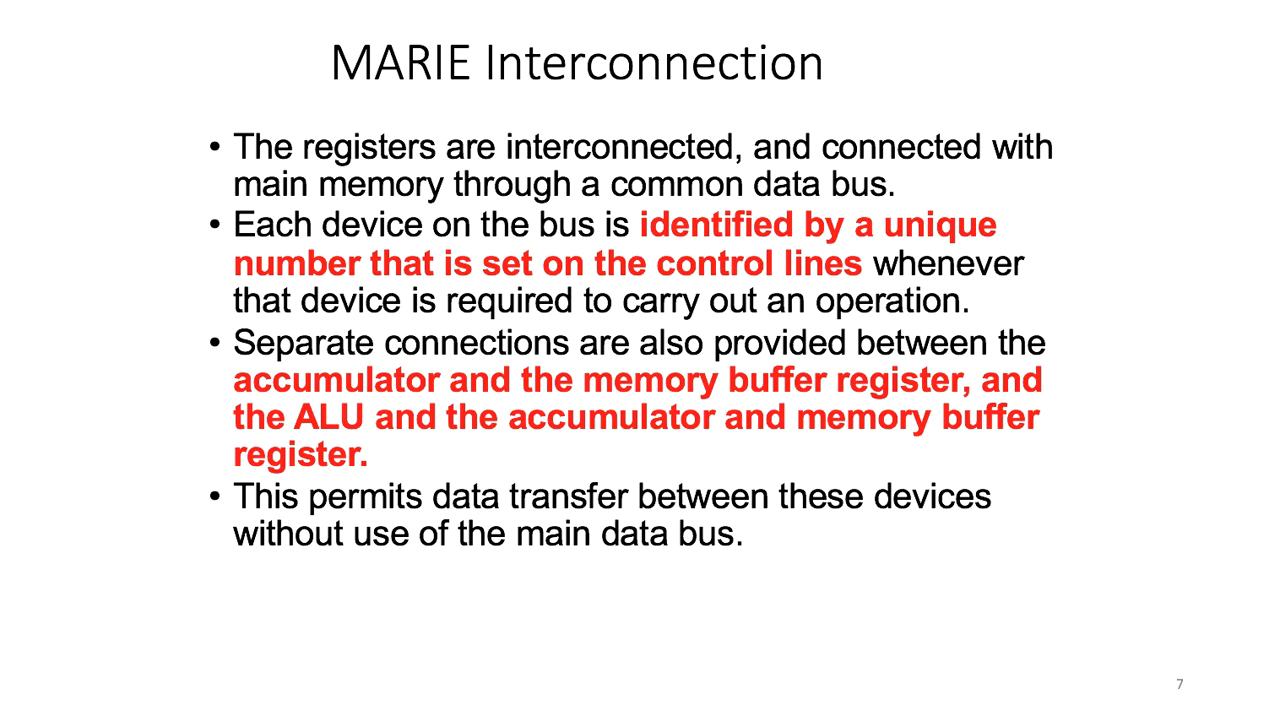
Advance to slide 8, MARIE Datapath, with bus addresses 0–7 mapped to memory and registers
{"action": "key", "text": "right"}
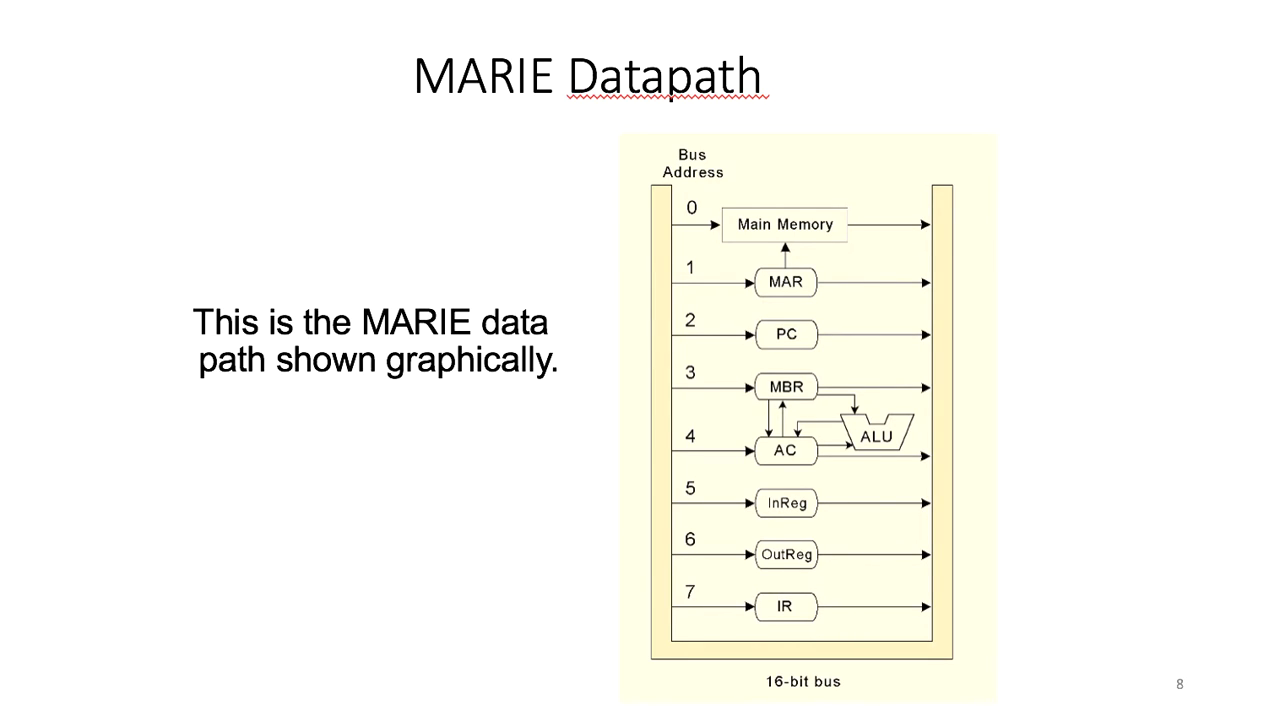
{"action": "mouse_move", "coordinate": [584, 410]}
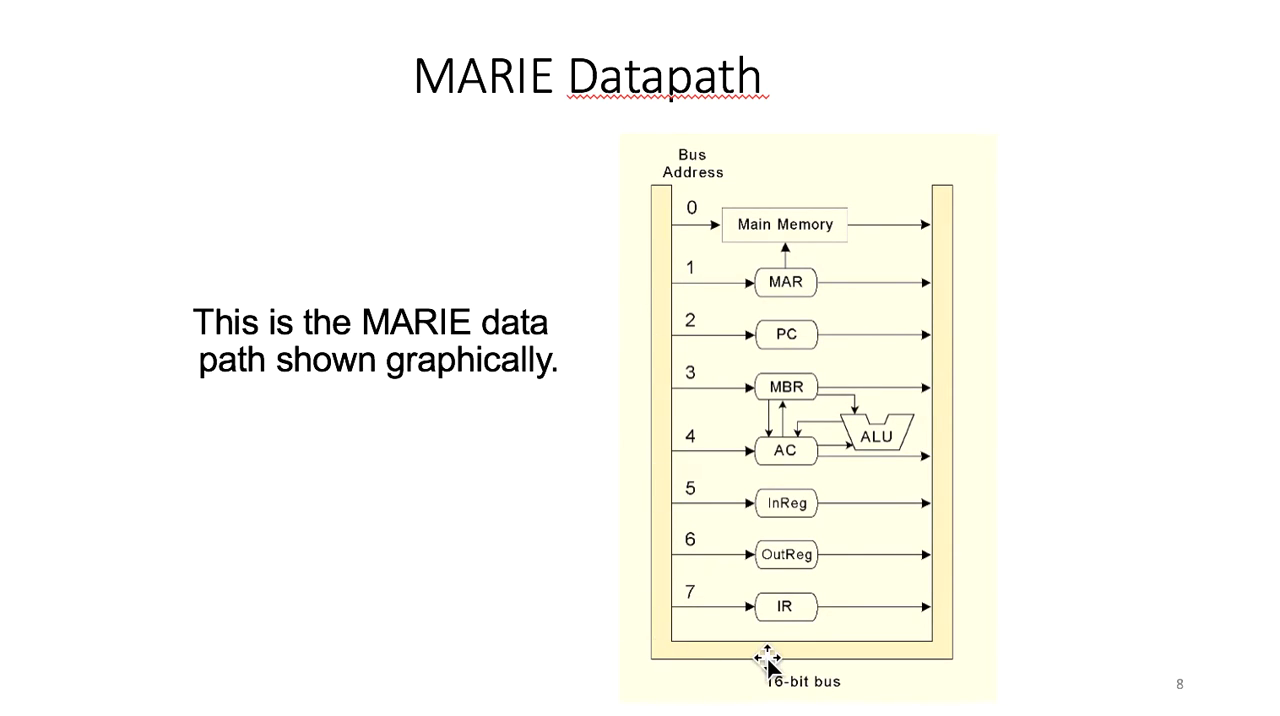
{"action": "mouse_move", "coordinate": [936, 344]}
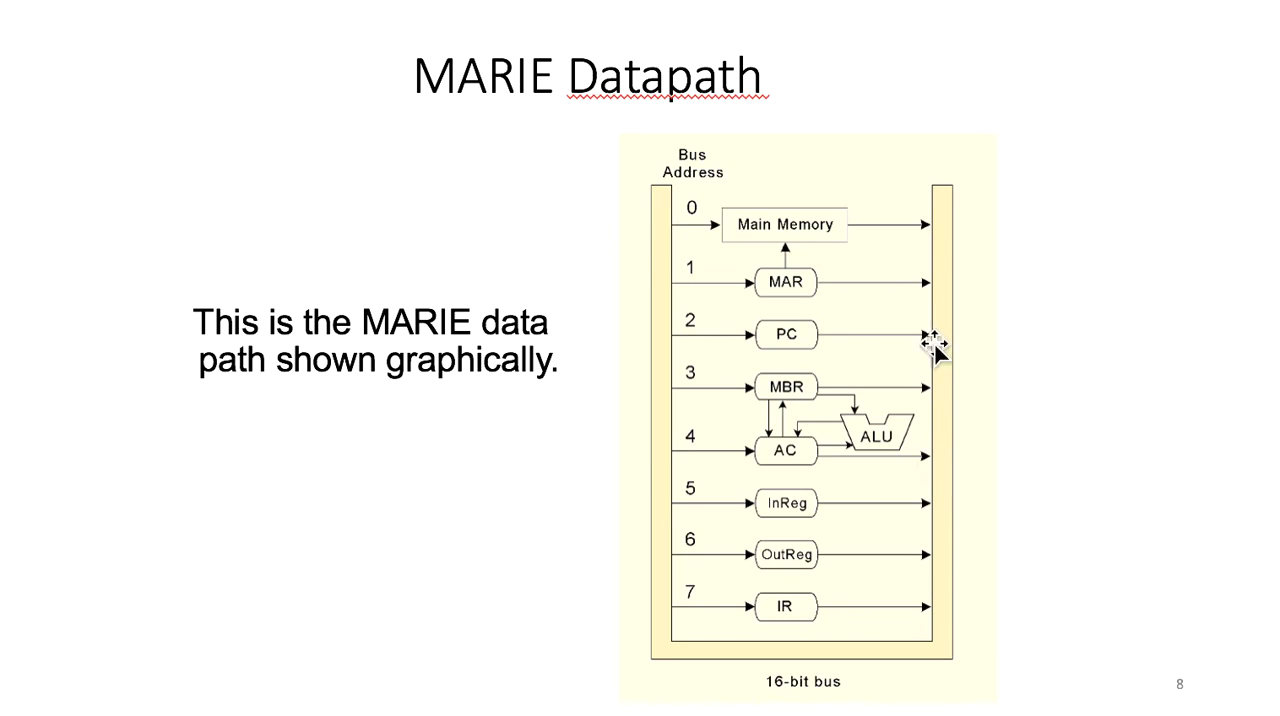
{"action": "mouse_move", "coordinate": [652, 288]}
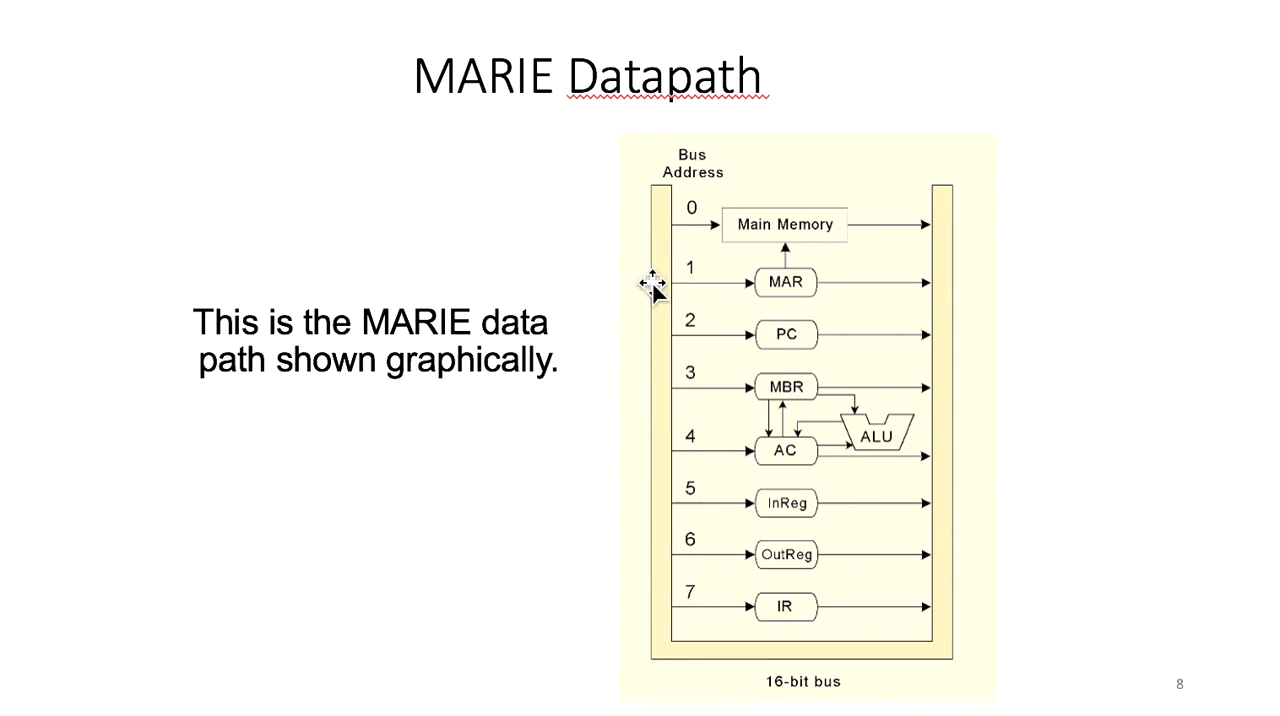
{"action": "mouse_move", "coordinate": [660, 240]}
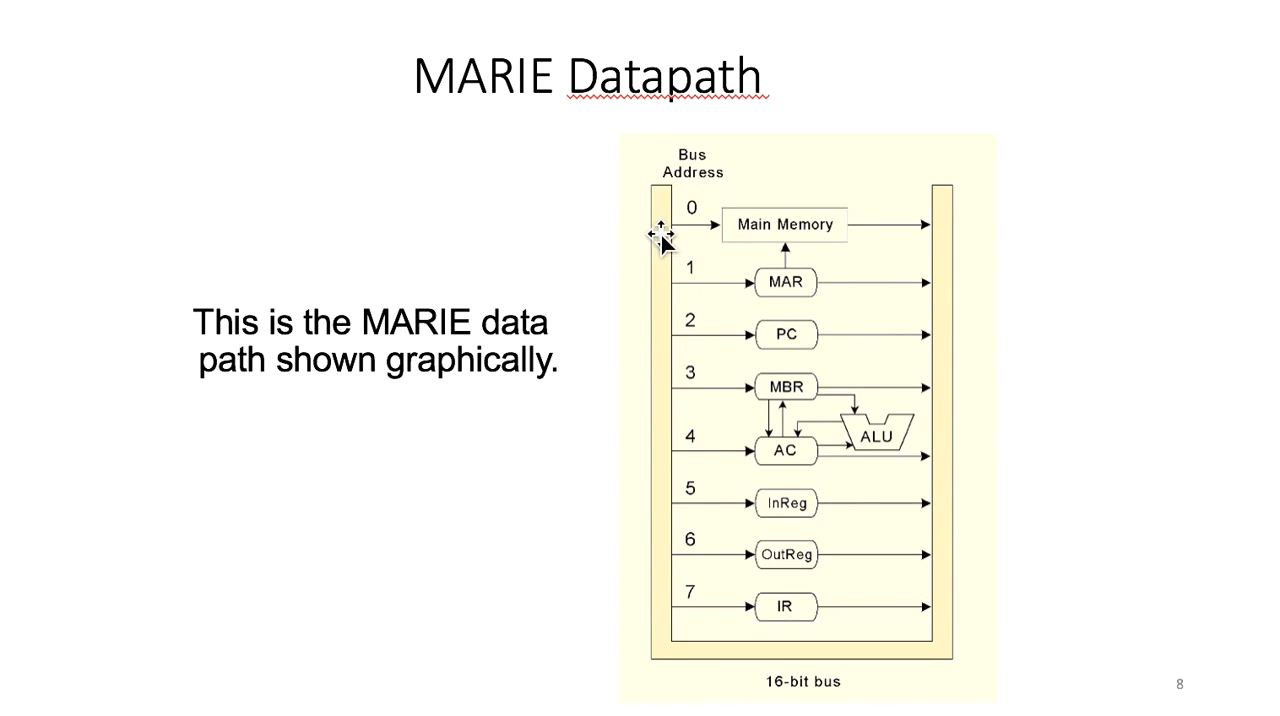
{"action": "mouse_move", "coordinate": [688, 240]}
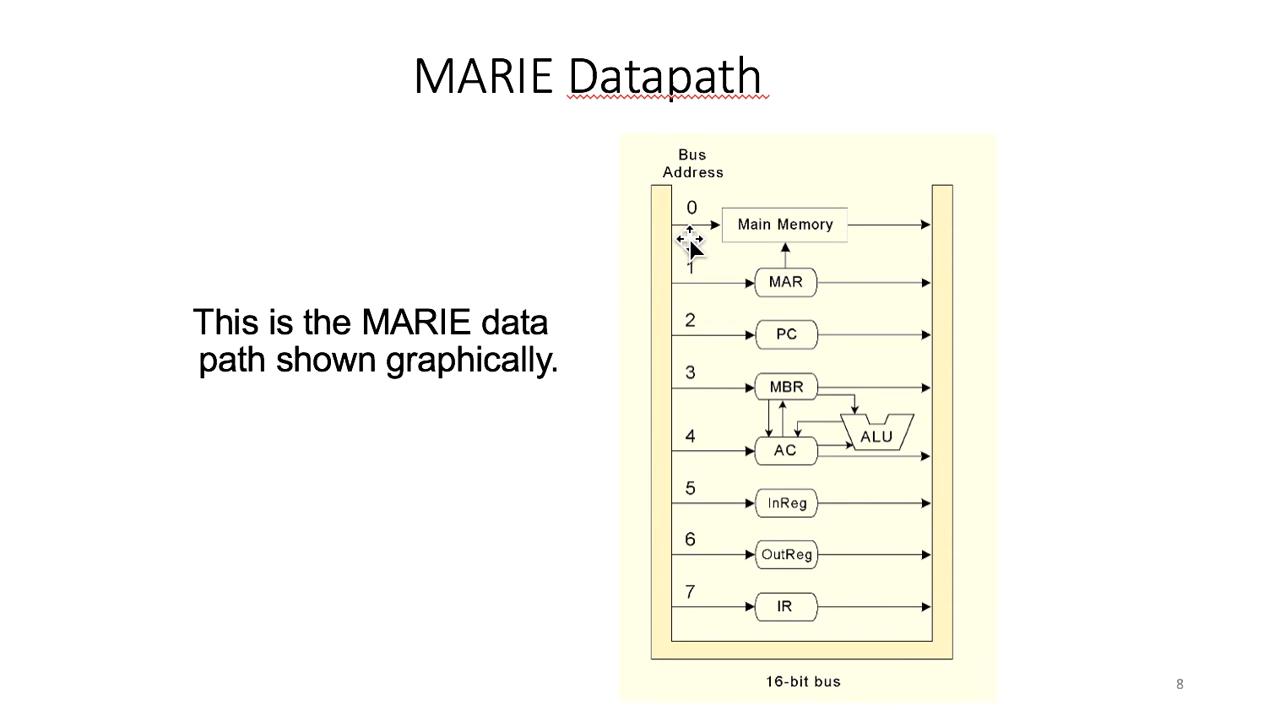
{"action": "mouse_move", "coordinate": [752, 232]}
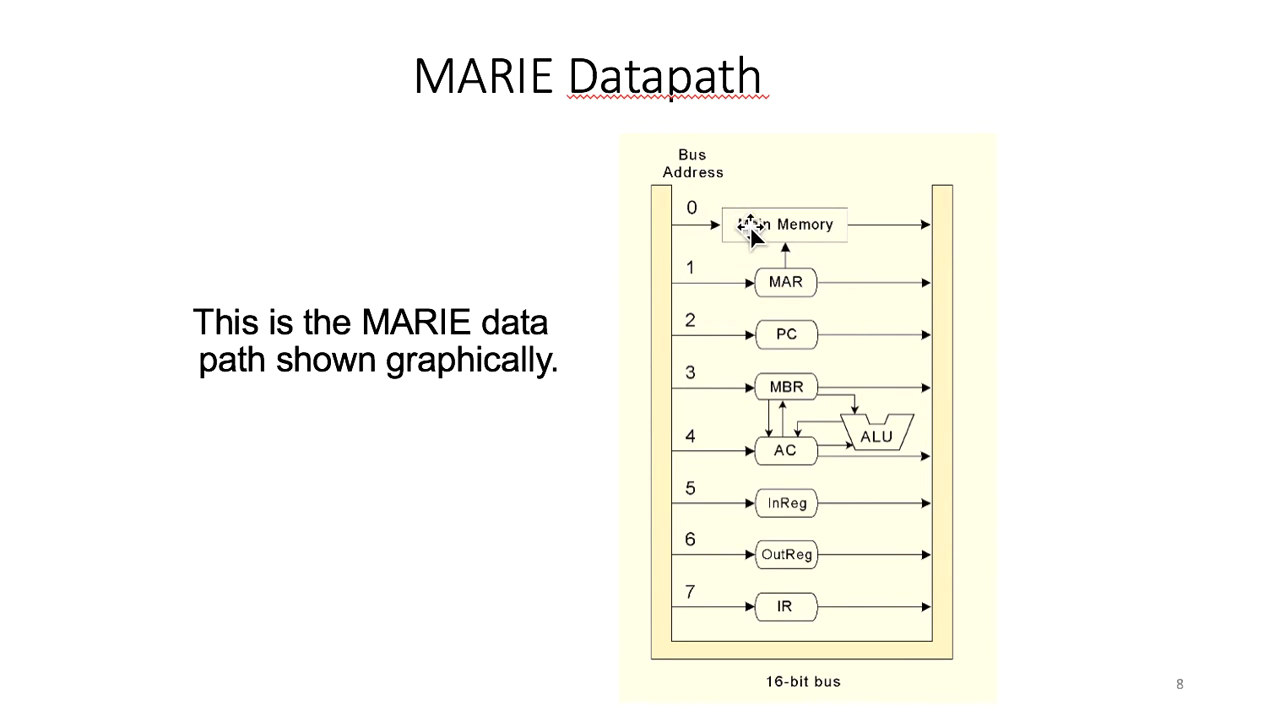
{"action": "mouse_move", "coordinate": [716, 218]}
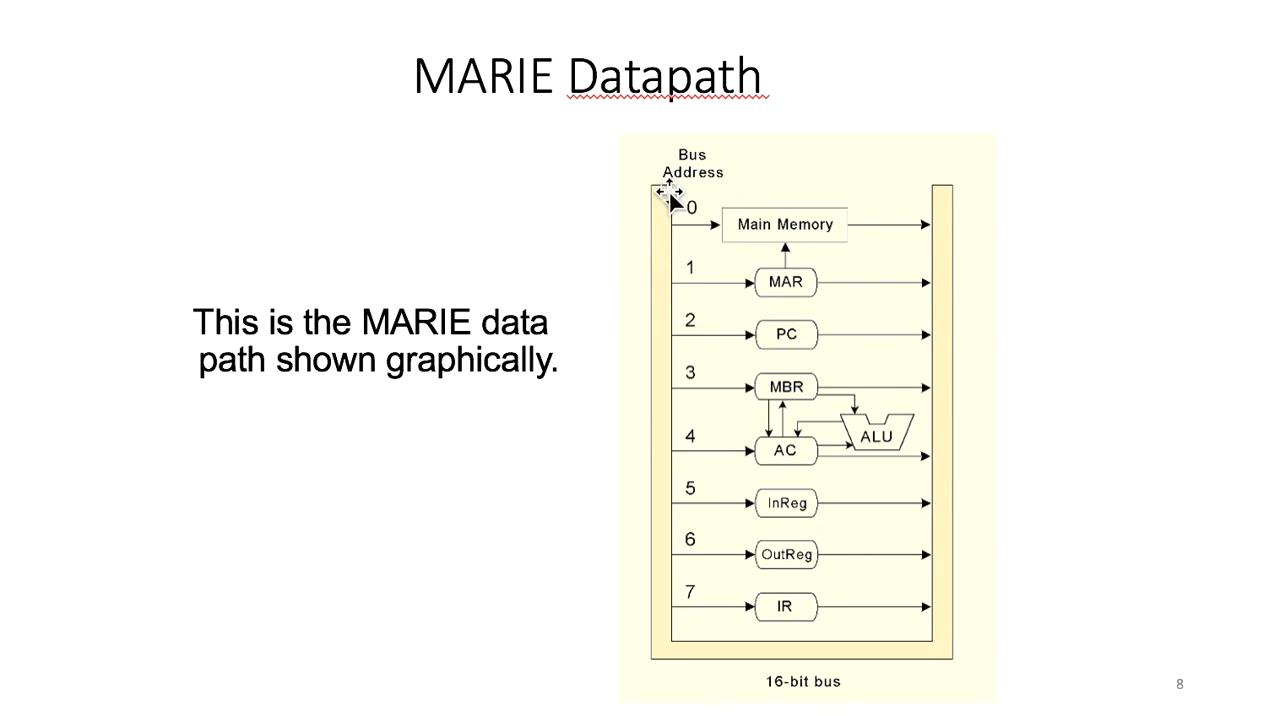
{"action": "mouse_move", "coordinate": [730, 288]}
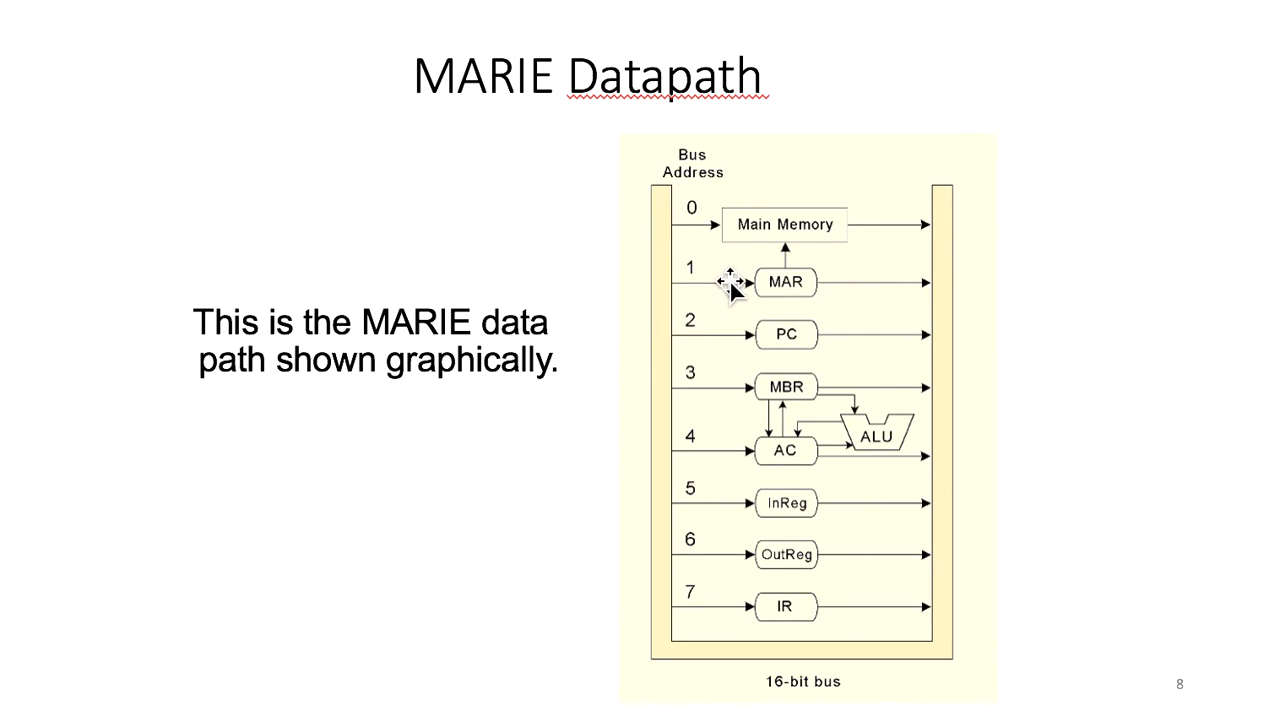
{"action": "mouse_move", "coordinate": [784, 310]}
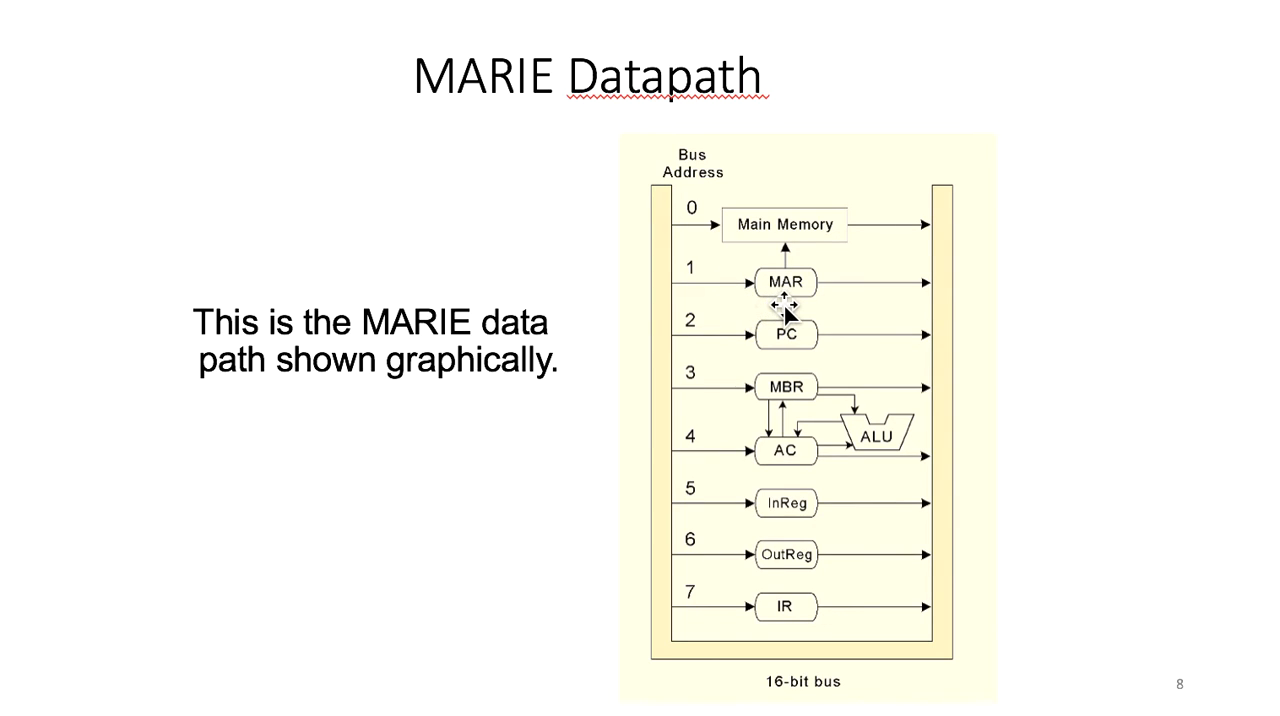
{"action": "mouse_move", "coordinate": [700, 300]}
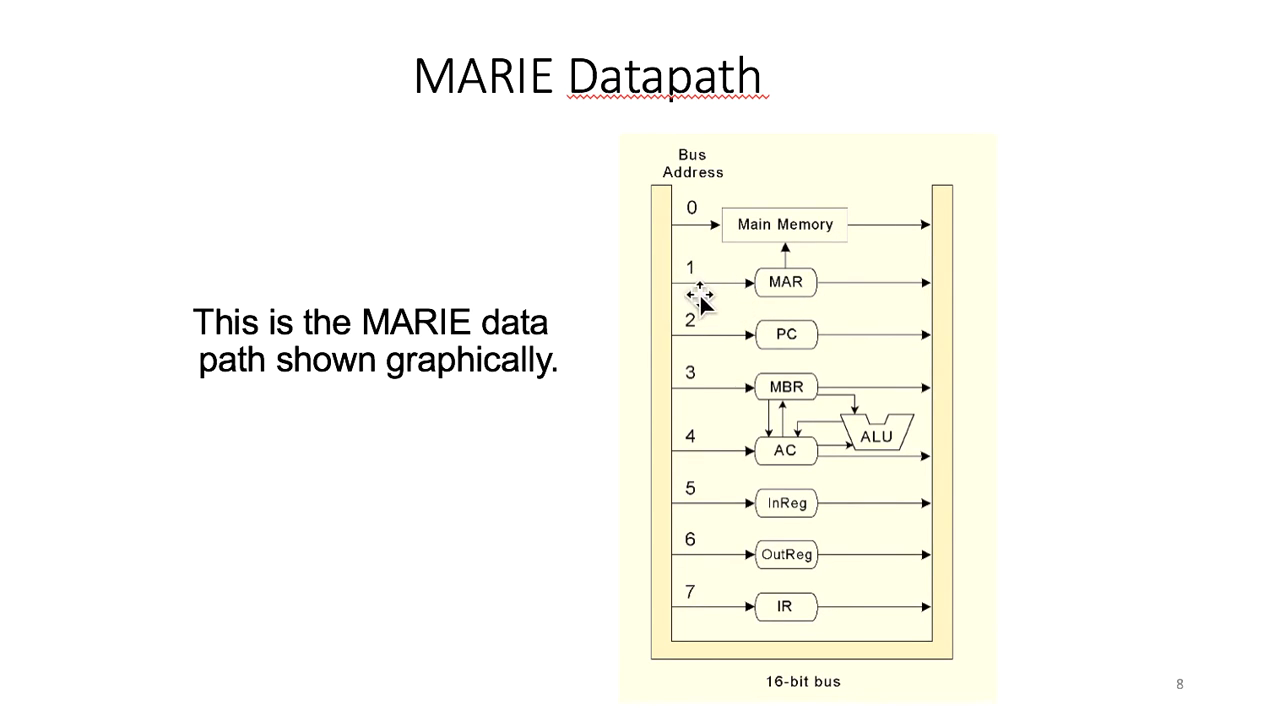
{"action": "mouse_move", "coordinate": [696, 410]}
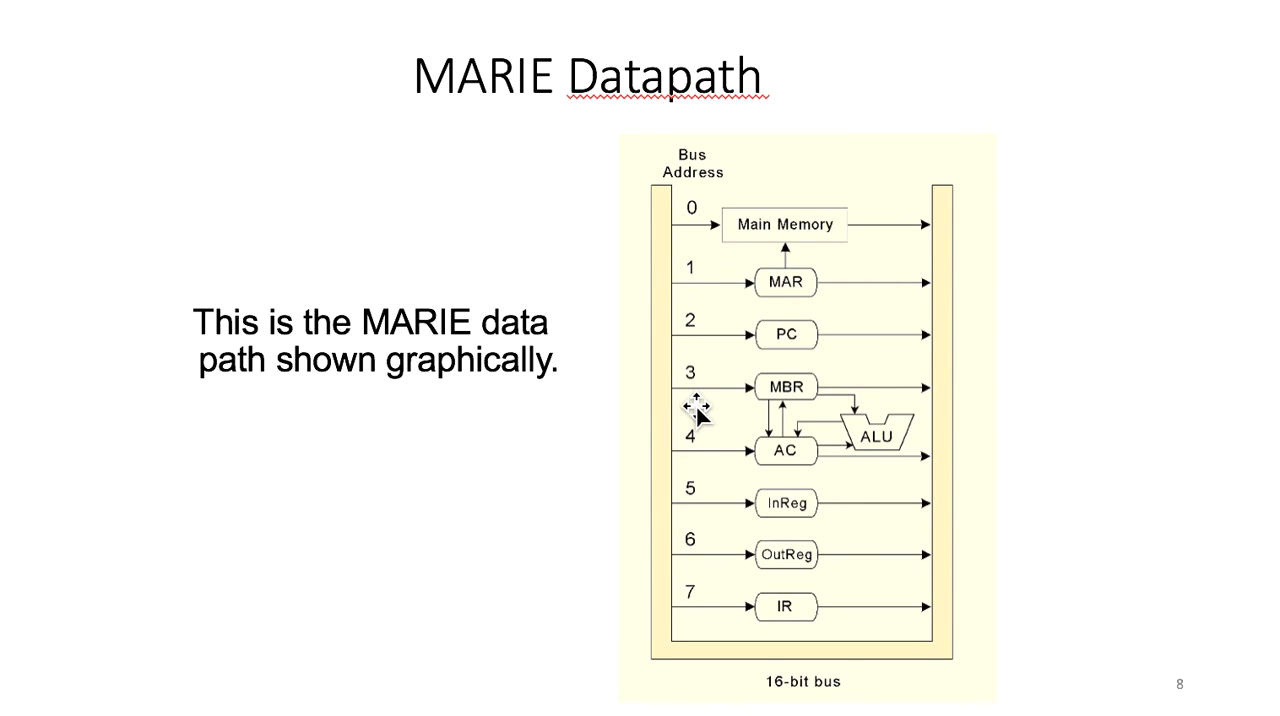
{"action": "mouse_move", "coordinate": [512, 562]}
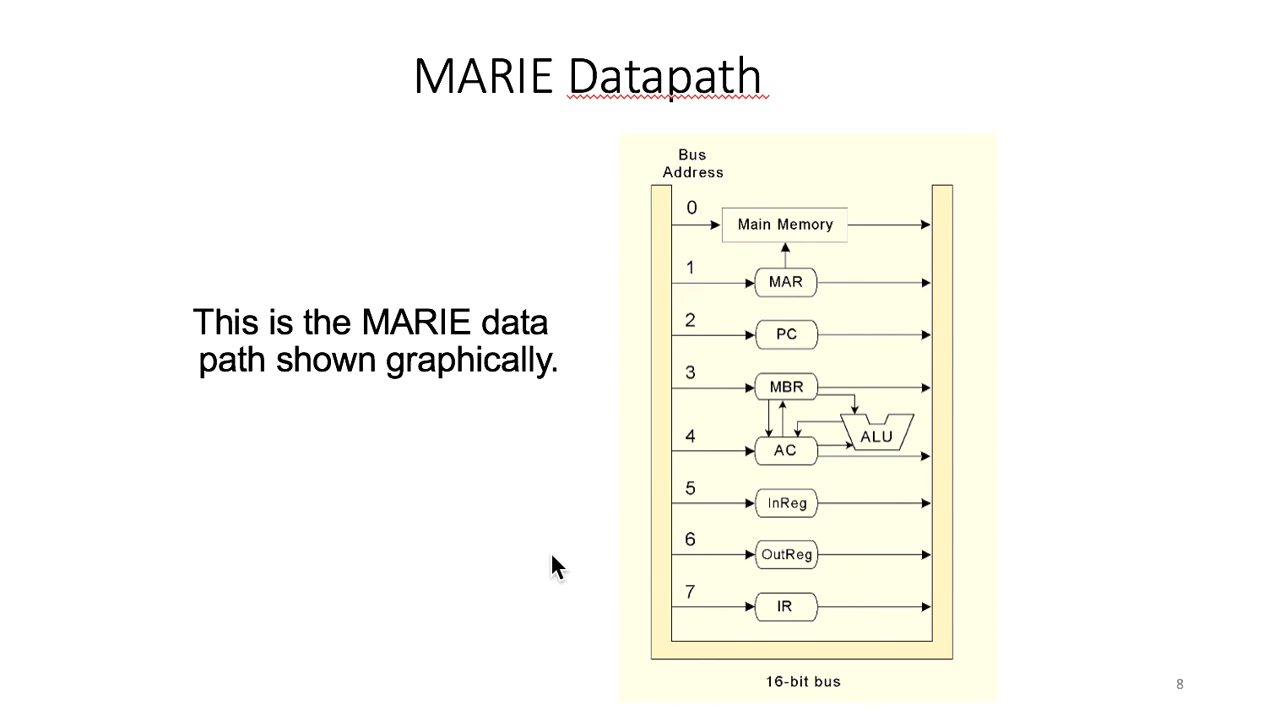
{"action": "mouse_move", "coordinate": [608, 556]}
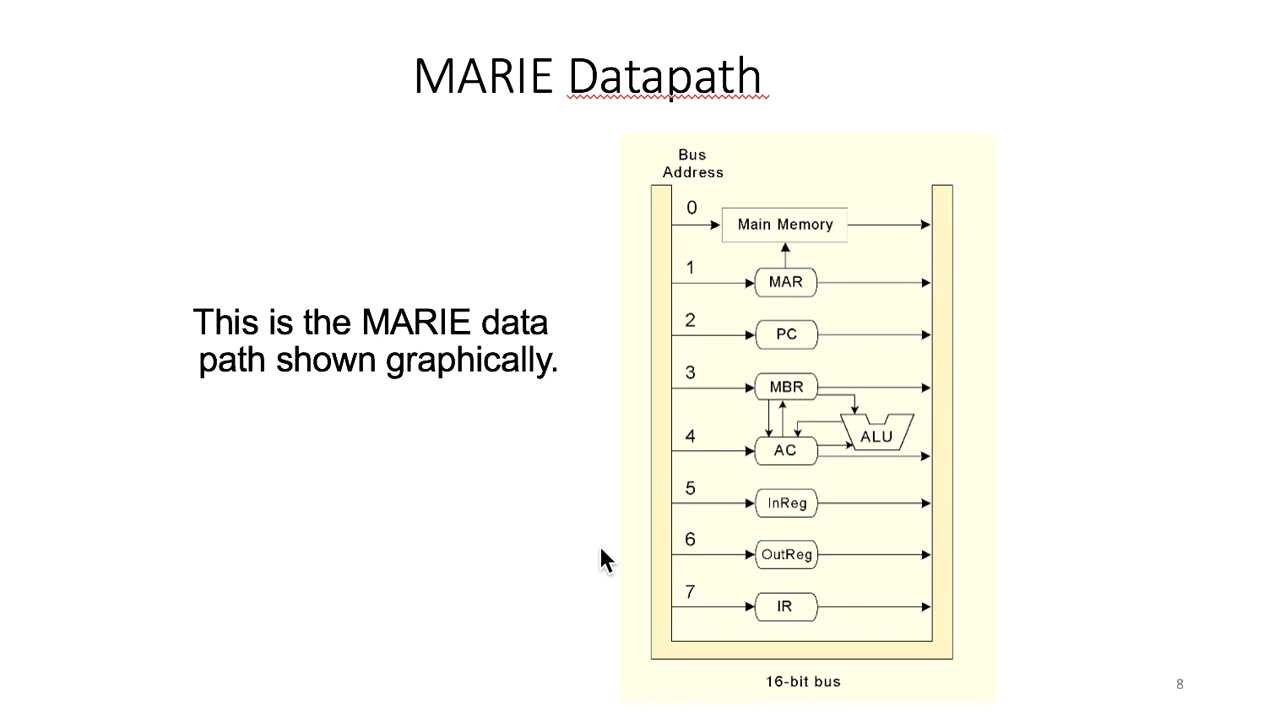
{"action": "mouse_move", "coordinate": [790, 362]}
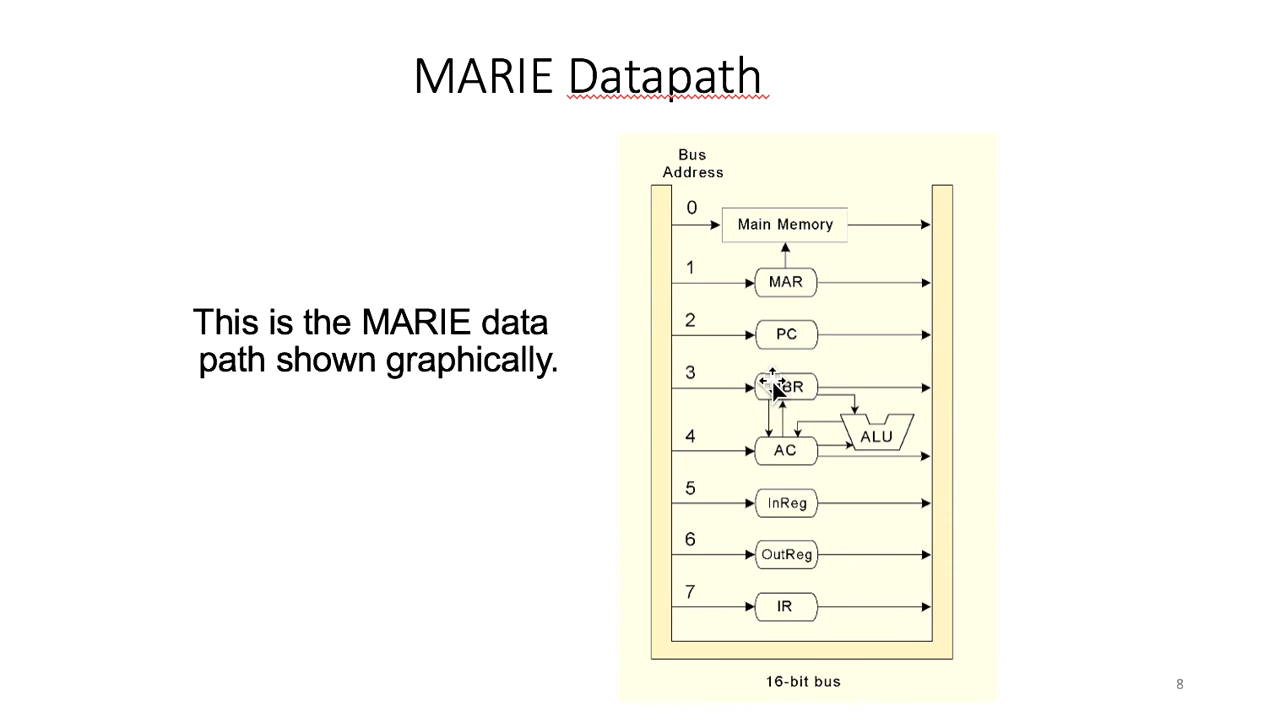
{"action": "mouse_move", "coordinate": [770, 436]}
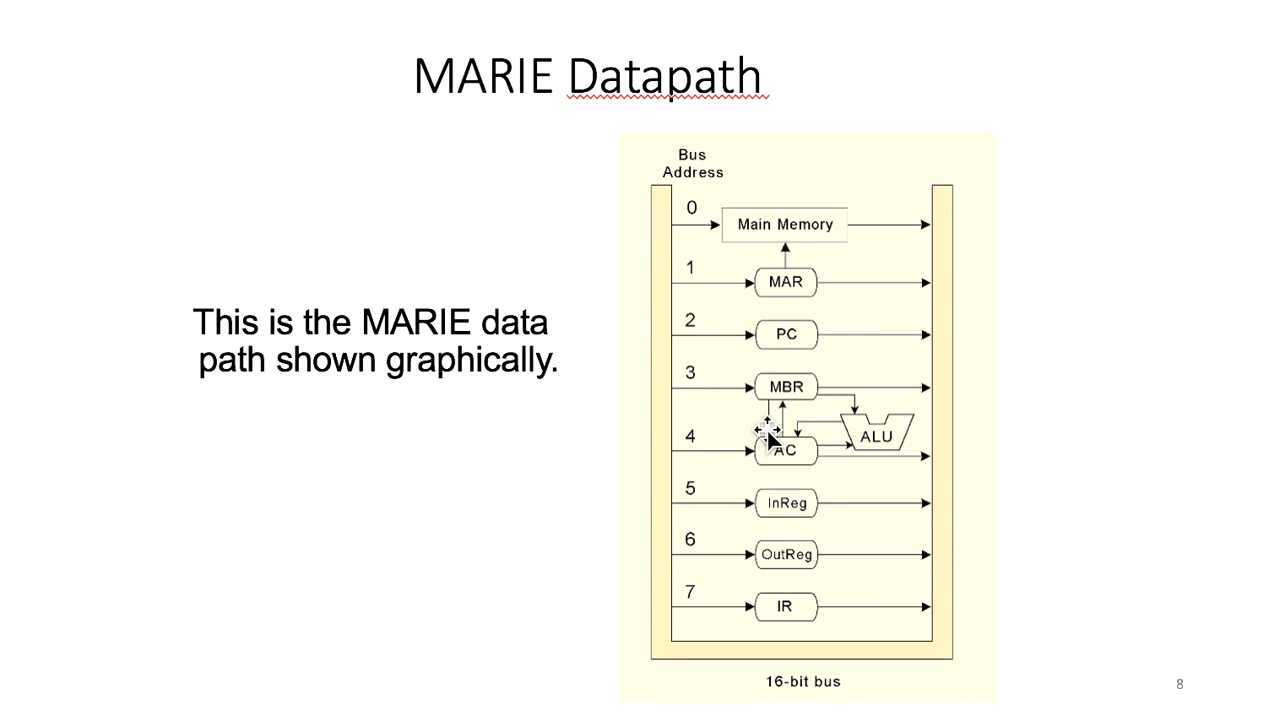
{"action": "mouse_move", "coordinate": [768, 378]}
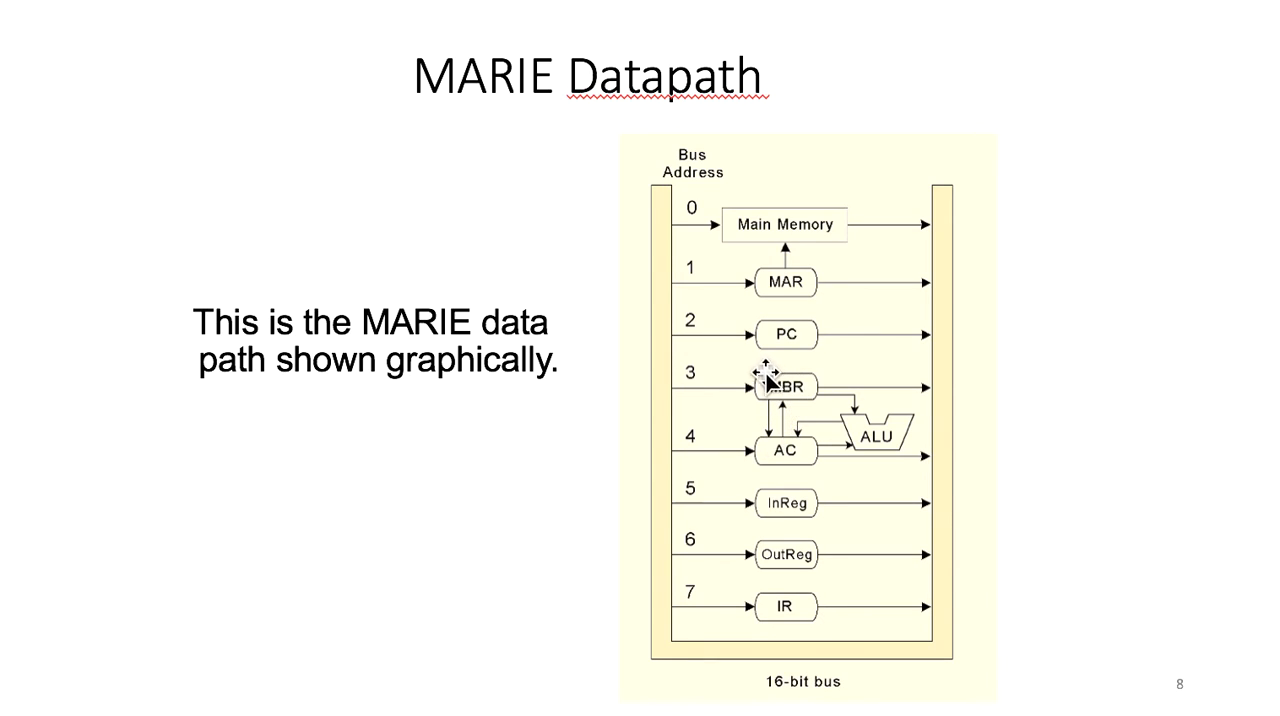
{"action": "mouse_move", "coordinate": [884, 448]}
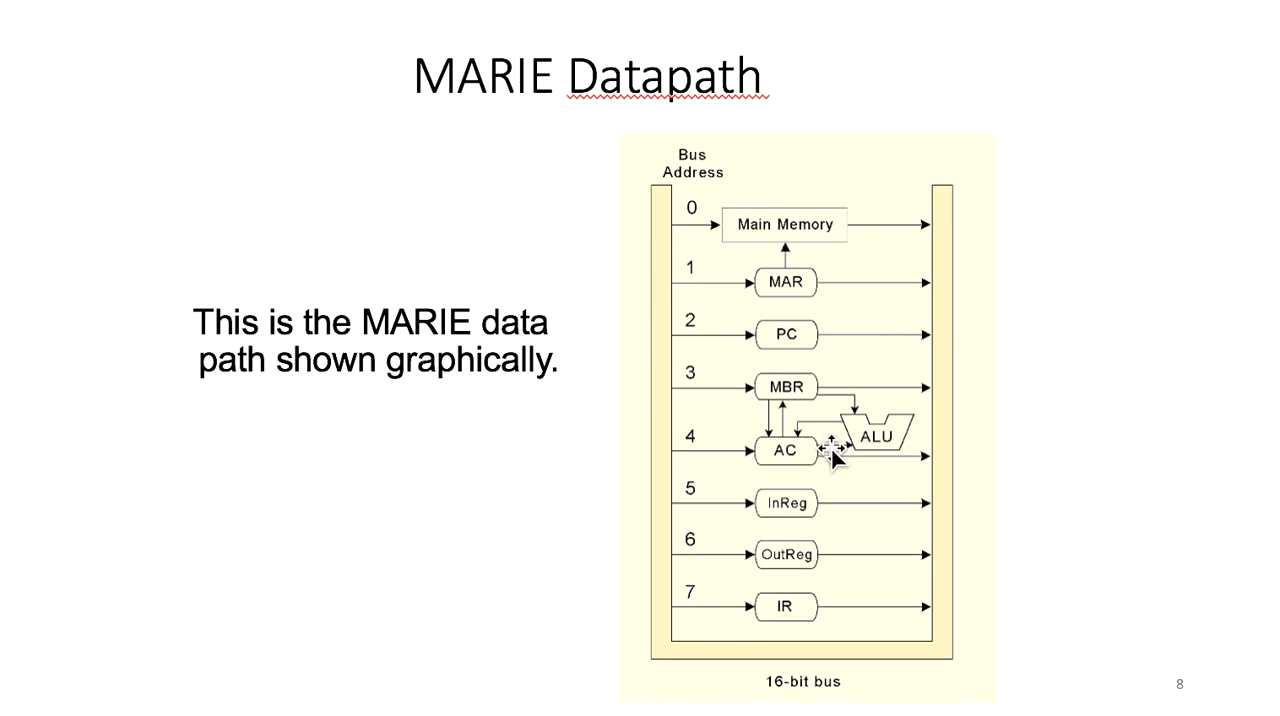
{"action": "mouse_move", "coordinate": [884, 452]}
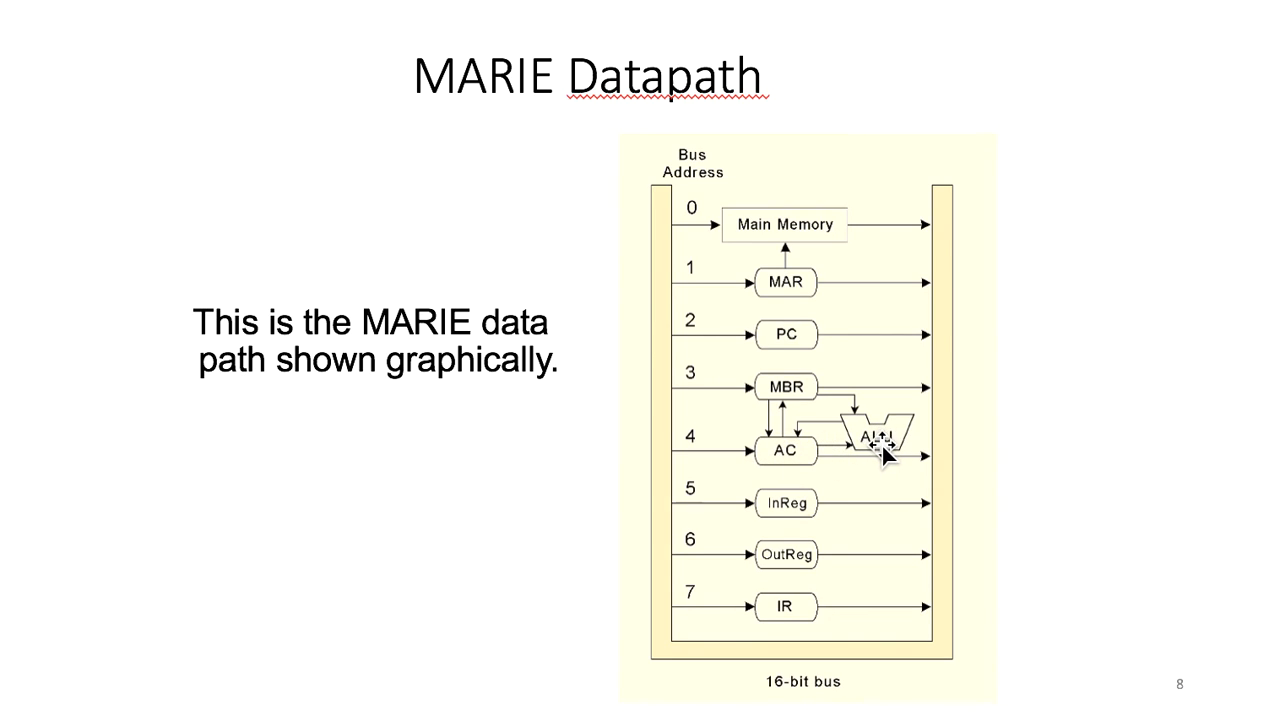
{"action": "mouse_move", "coordinate": [804, 434]}
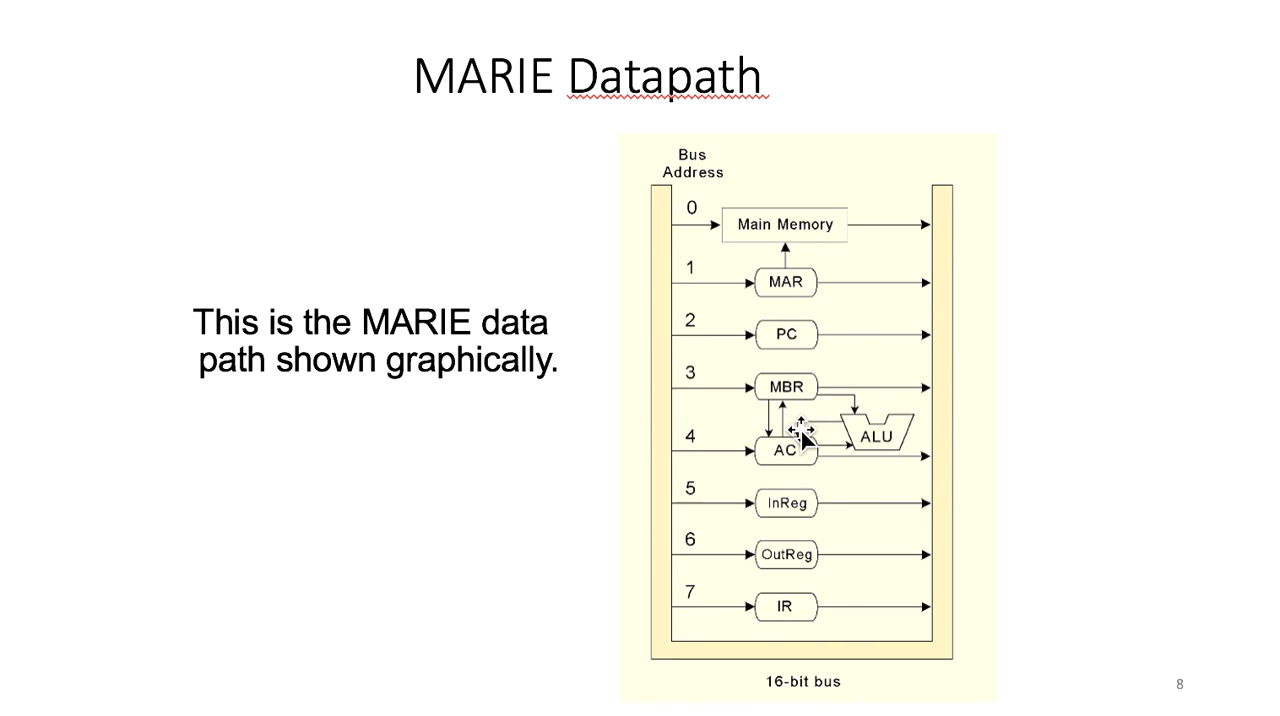
{"action": "mouse_move", "coordinate": [790, 452]}
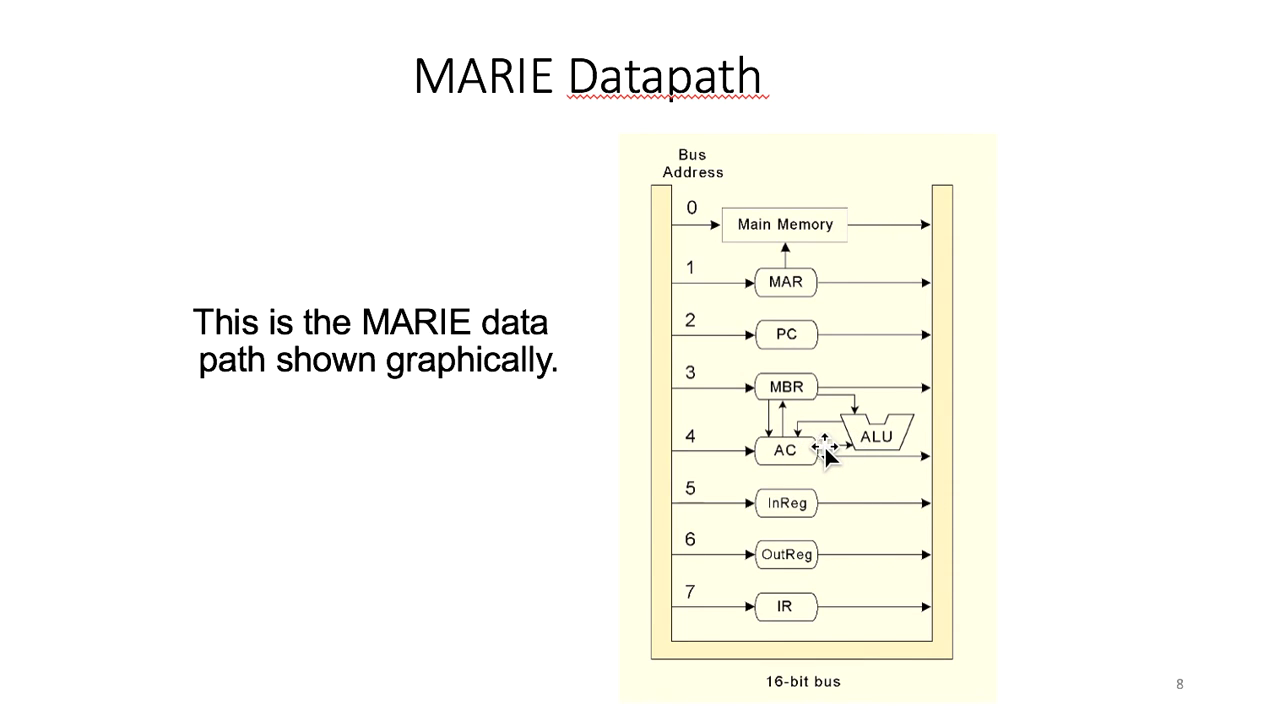
{"action": "mouse_move", "coordinate": [816, 452]}
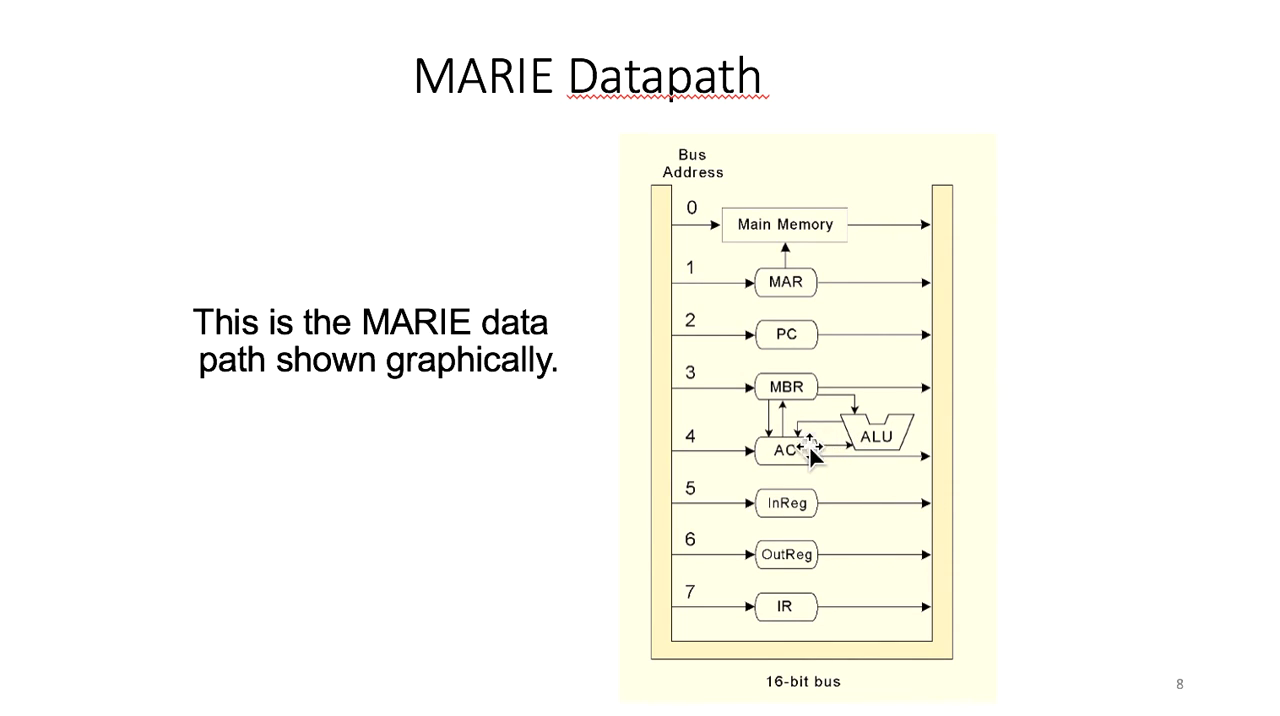
{"action": "mouse_move", "coordinate": [890, 460]}
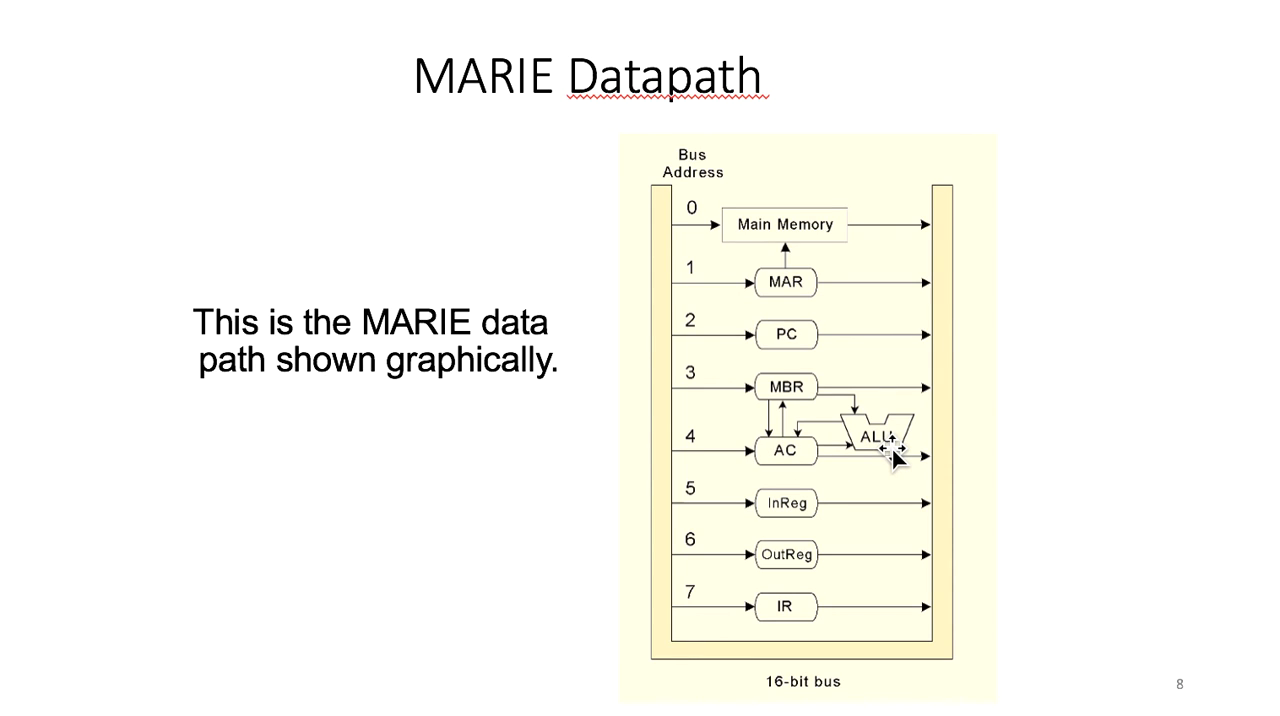